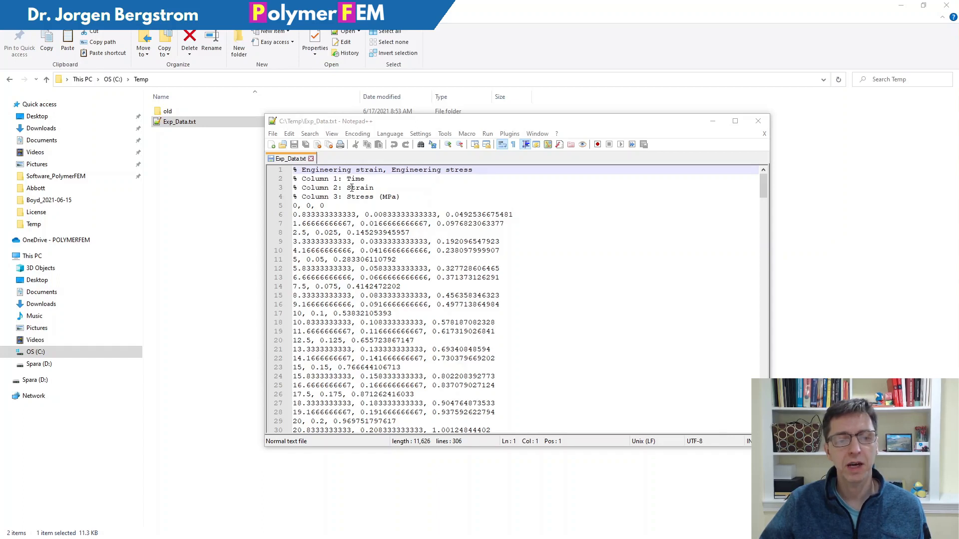
mouse_move(339, 241)
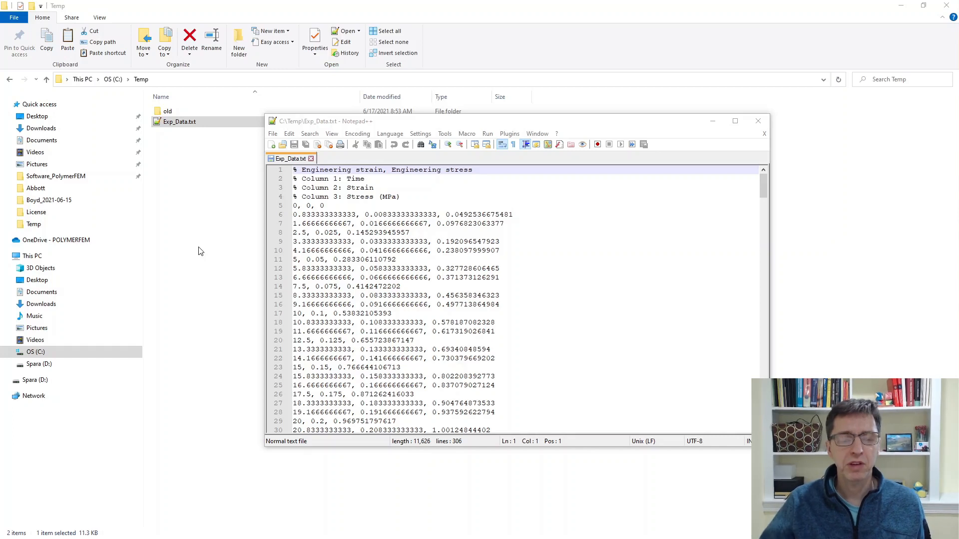
Close the Exp_Data.txt viewer in Notepad++, leaving the Temp folder listing.
left_click(758, 121)
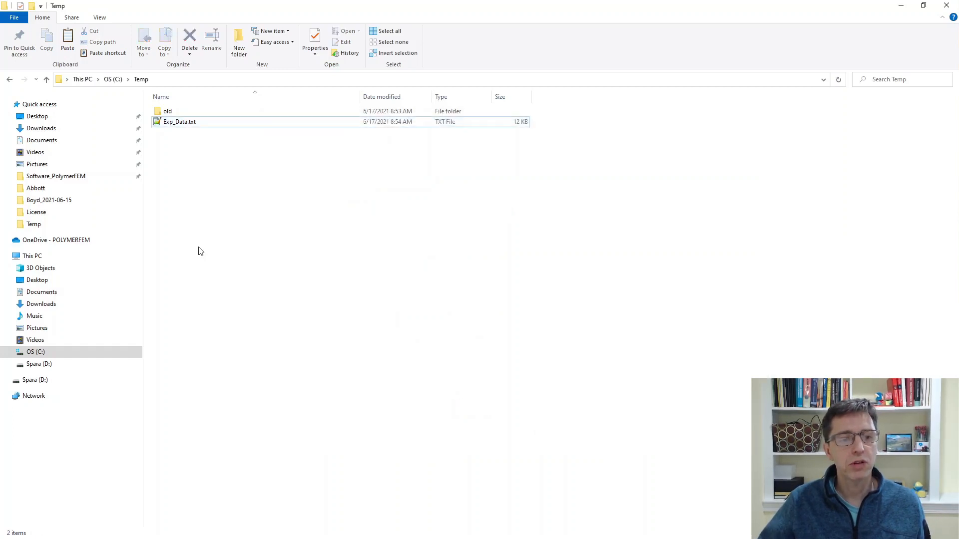
Select Exp_Data.txt and launch MCalibration with an untitled empty project.
left_click(179, 122)
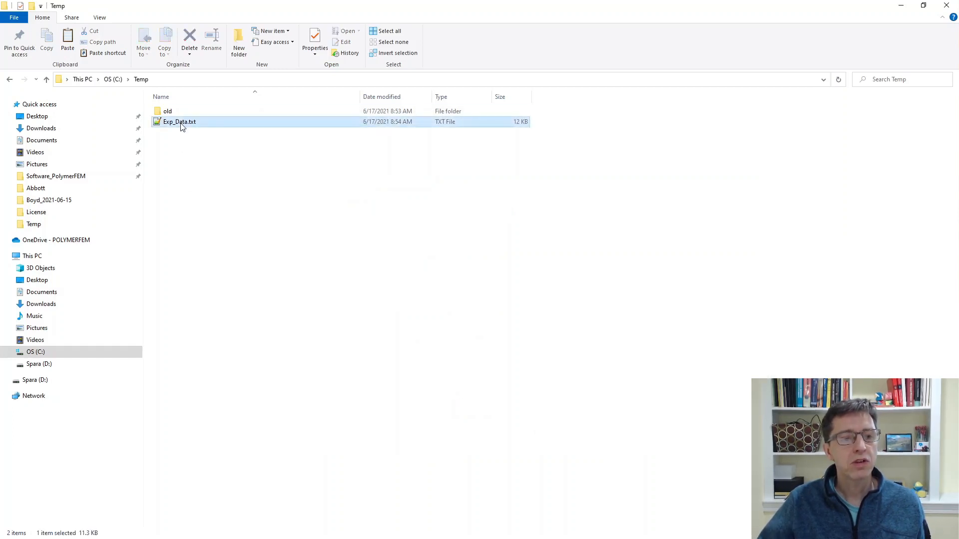
left_click(46, 42)
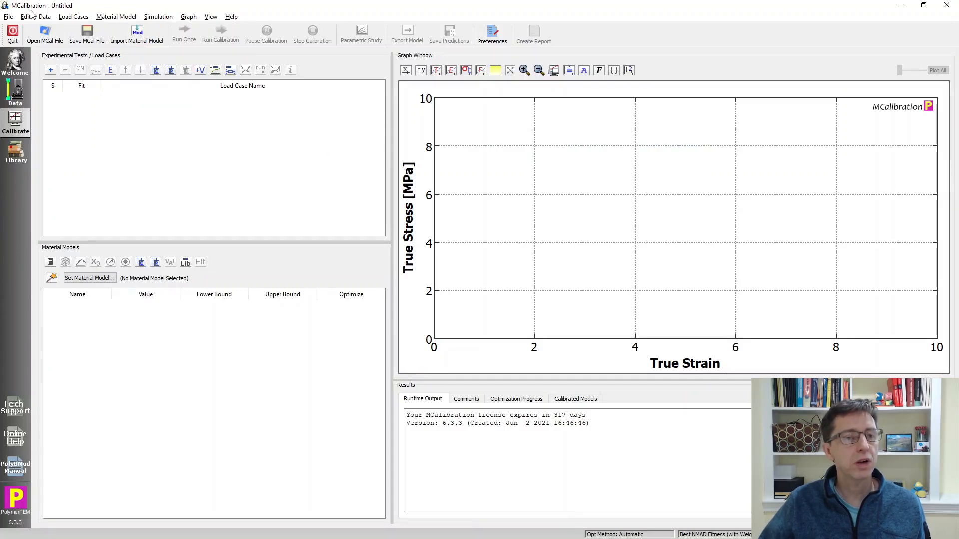
Import Exp_Data.txt as a load case and graph it as engineering stress vs engineering strain.
left_click(26, 17)
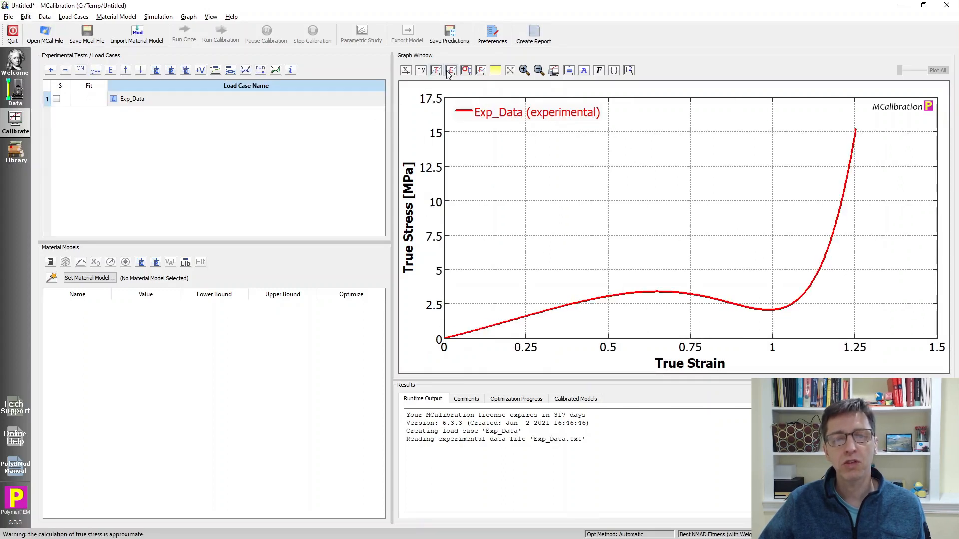
left_click(450, 70)
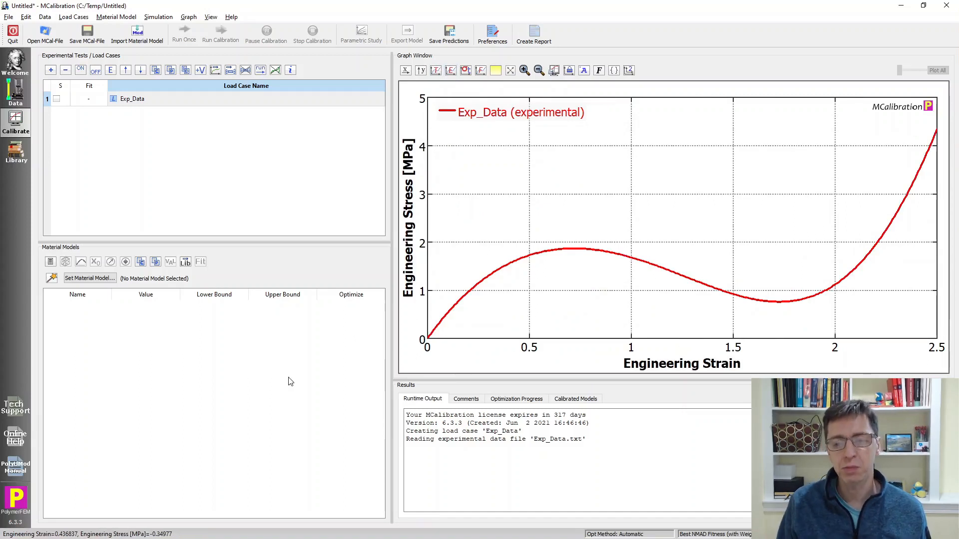
mouse_move(308, 375)
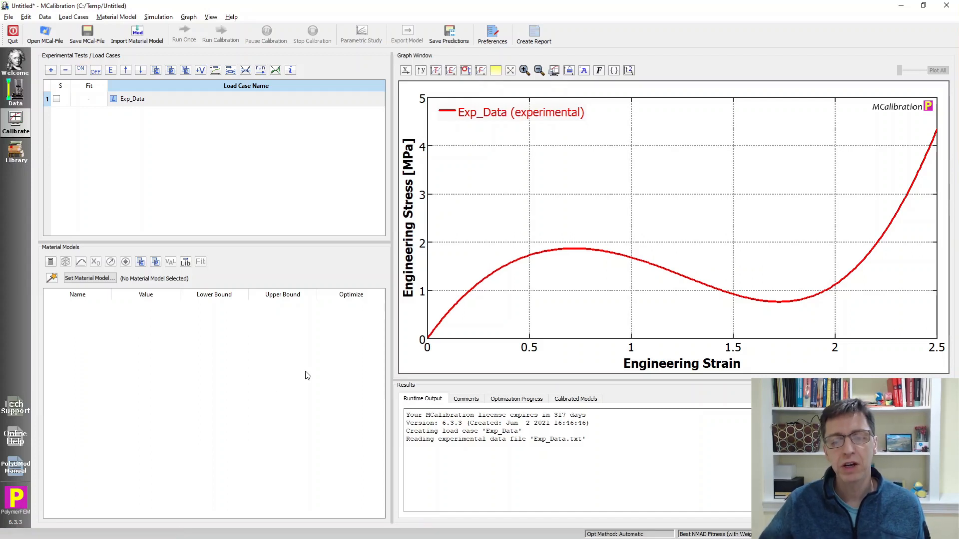
mouse_move(644, 257)
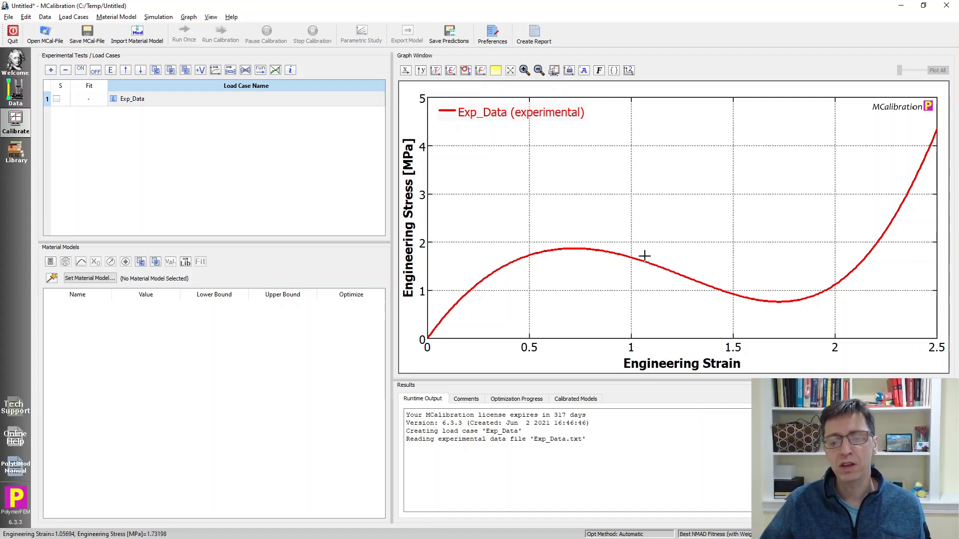
mouse_move(751, 293)
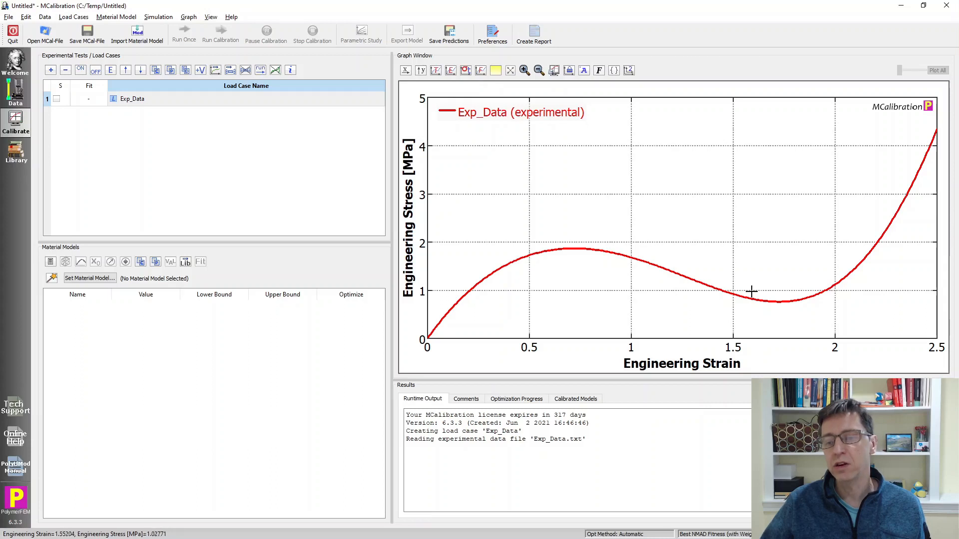
mouse_move(867, 256)
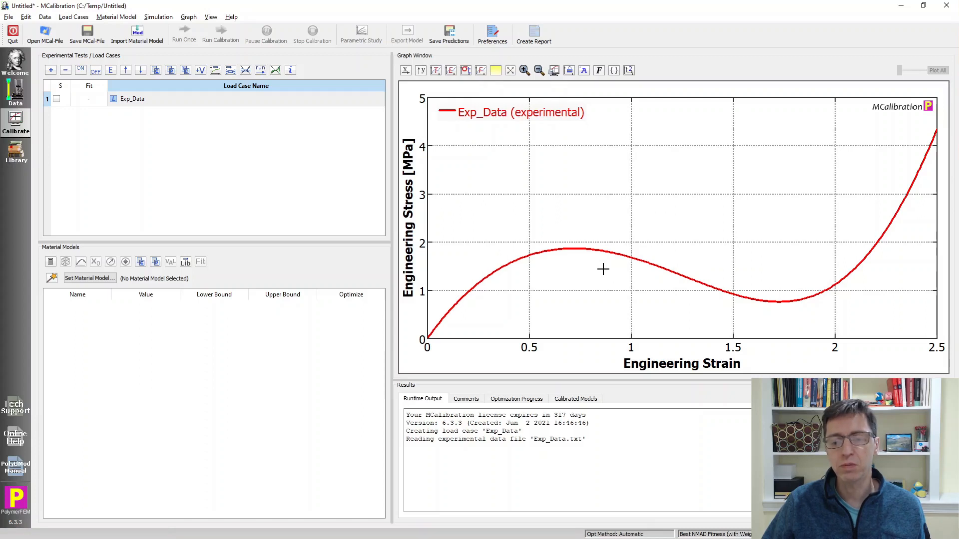
mouse_move(904, 170)
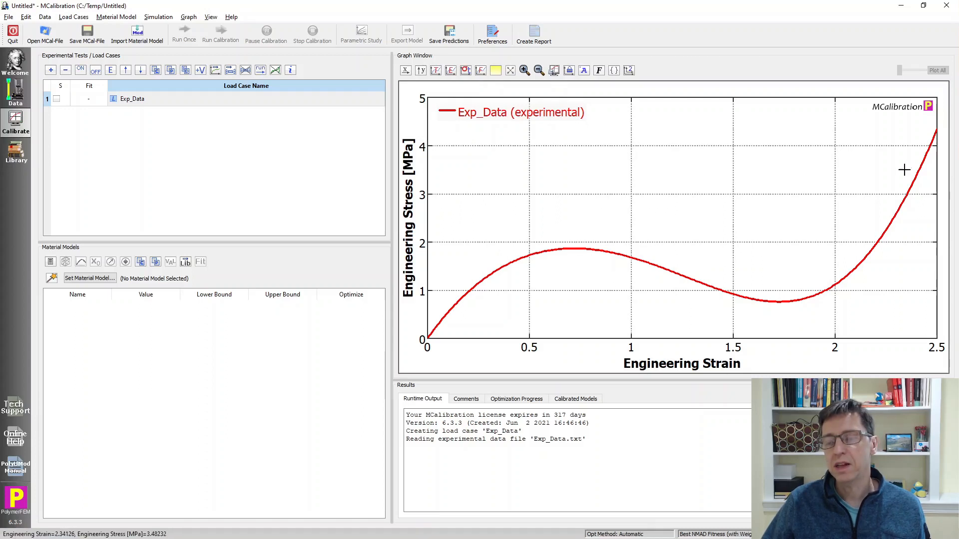
mouse_move(550, 258)
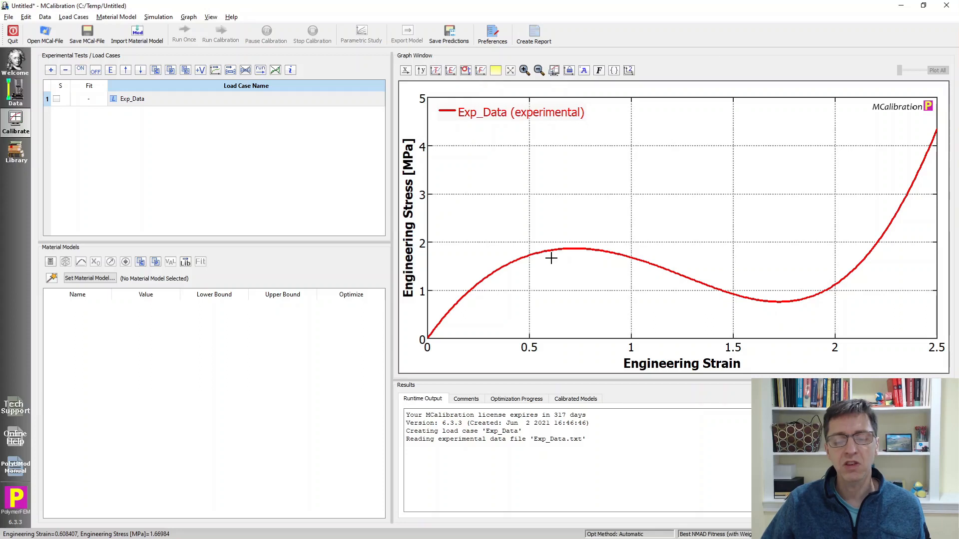
mouse_move(165, 421)
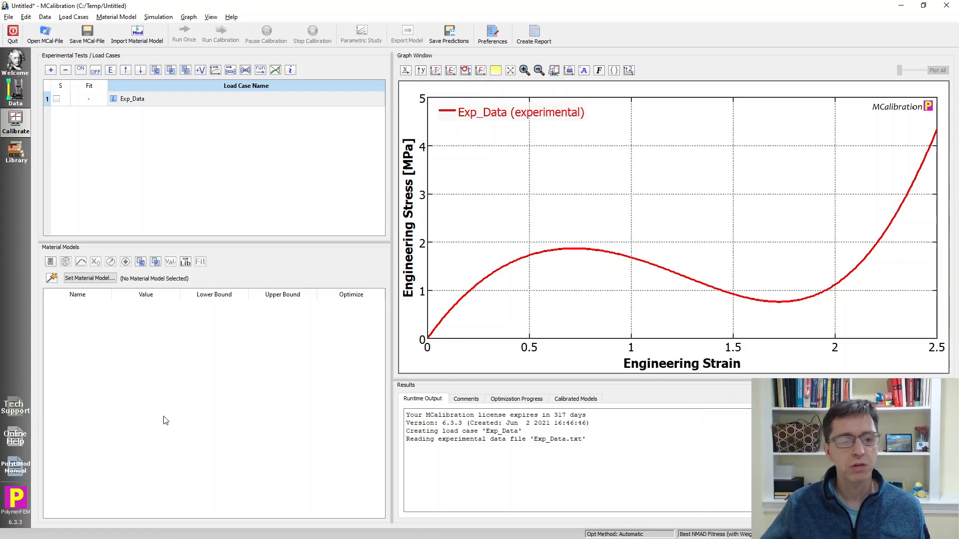
Assign Ansys-Yeoh3 as the material model from the Ansys Models list.
left_click(89, 278)
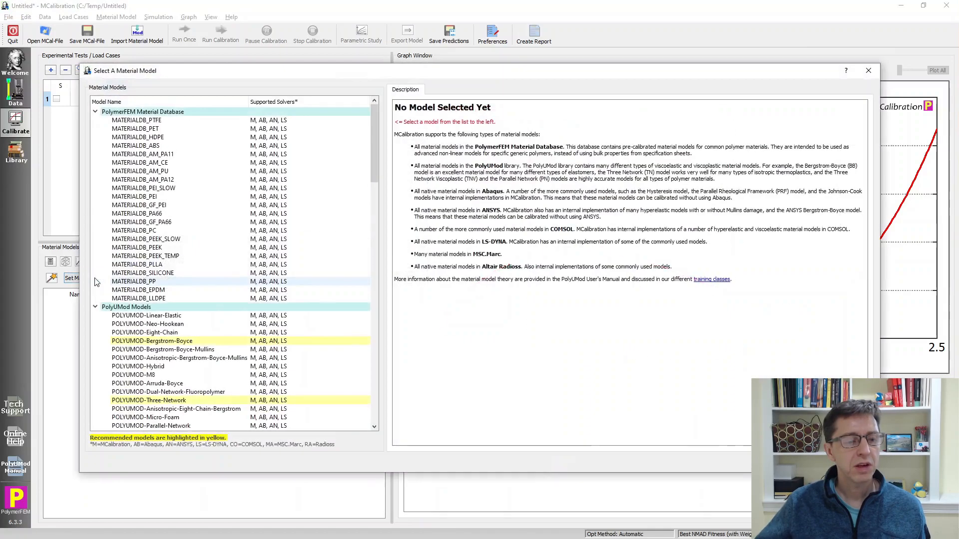
scroll("down", 3)
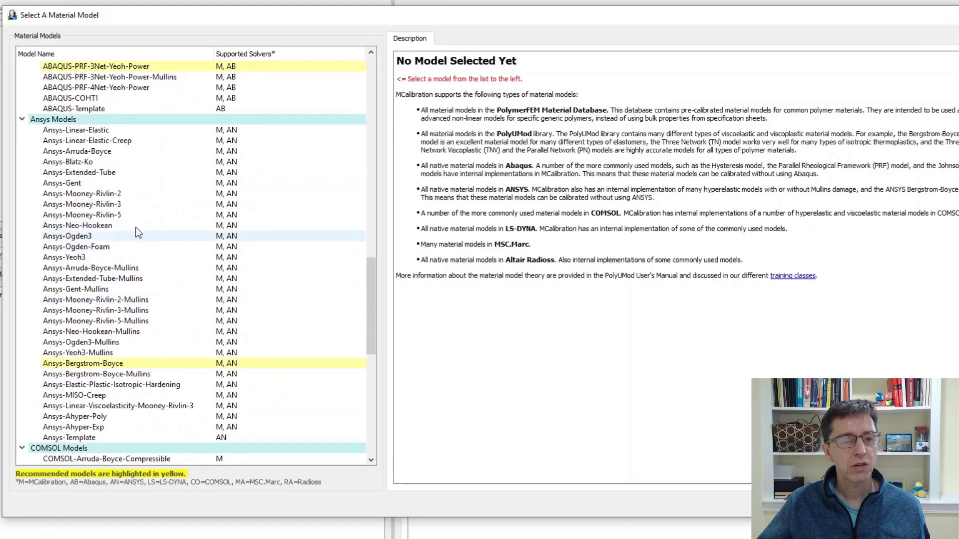
left_click(64, 256)
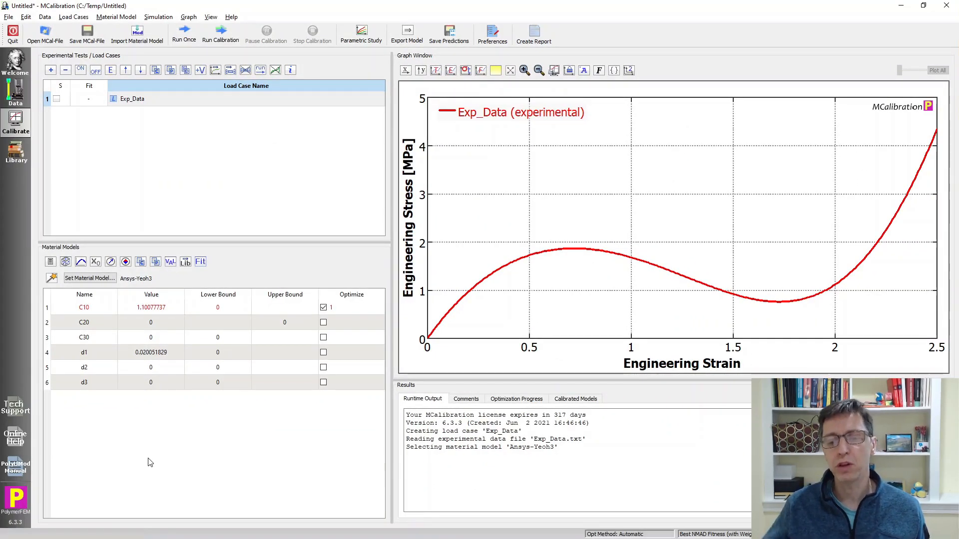
mouse_move(925, 149)
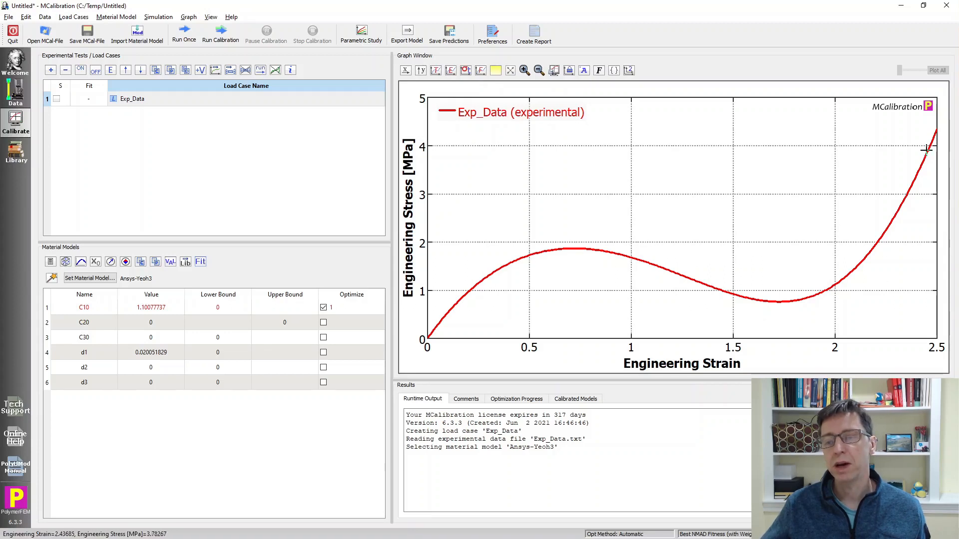
mouse_move(462, 286)
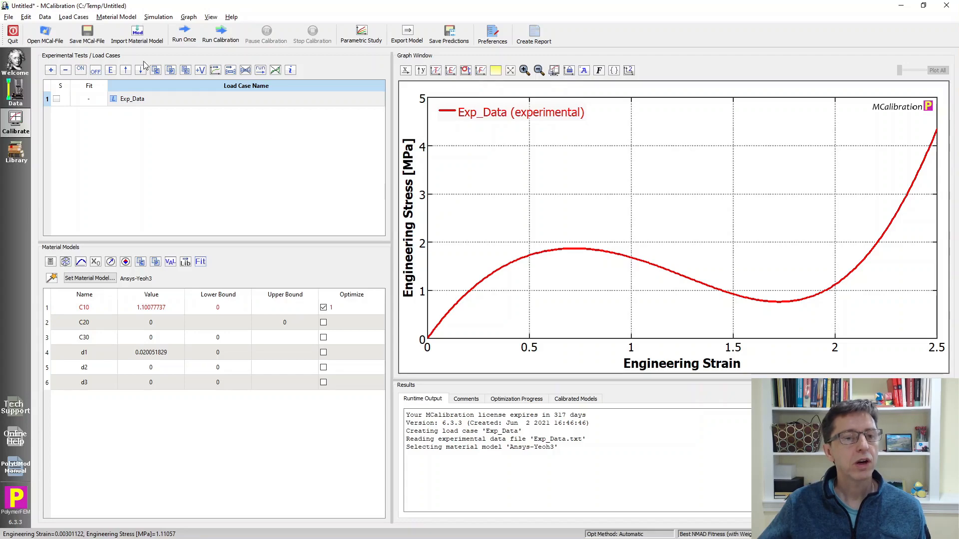
Save the project as simulation.mcal in C:\Temp.
left_click(86, 34)
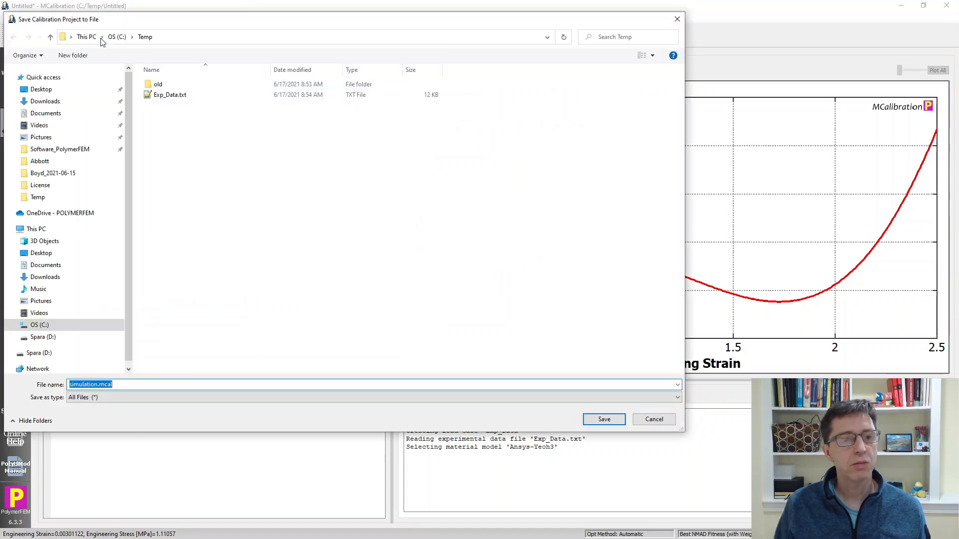
left_click(604, 418)
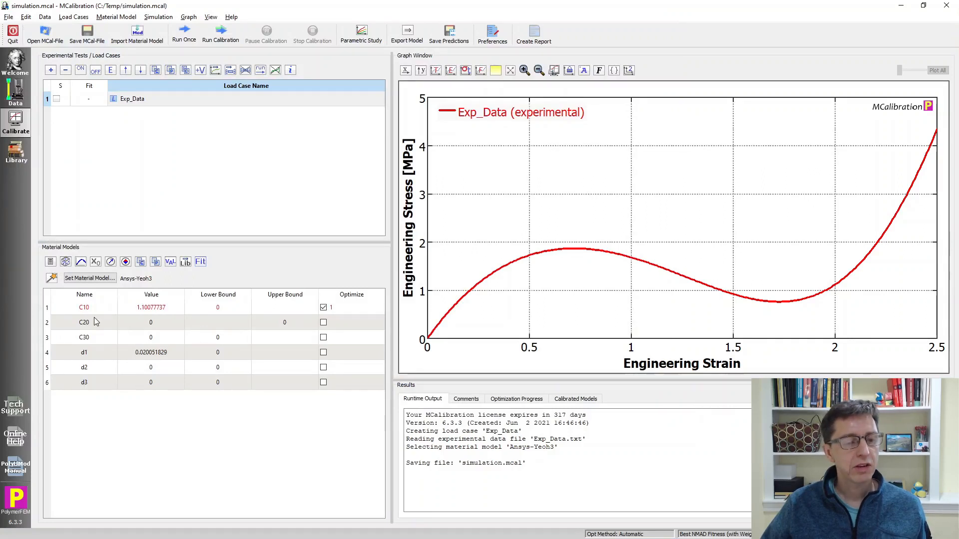
mouse_move(205, 331)
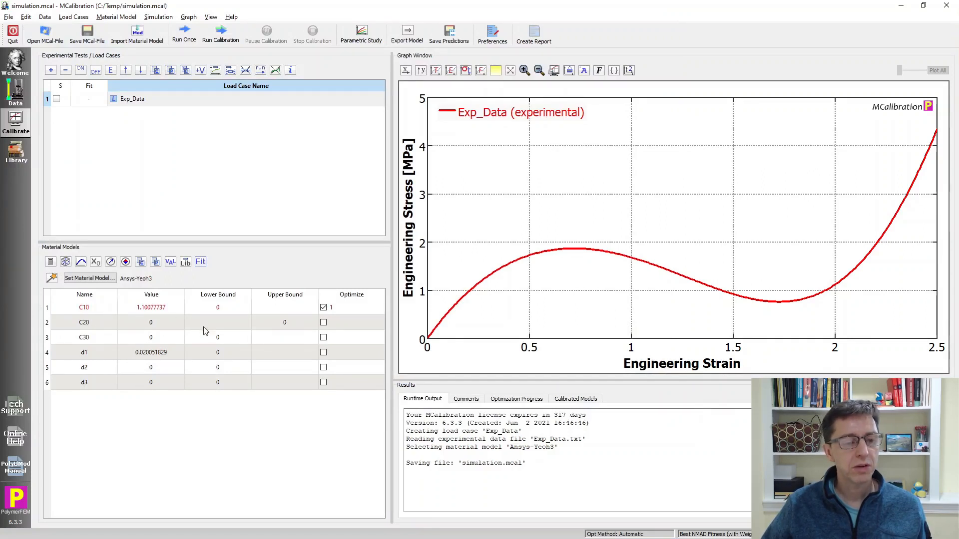
left_click(324, 323)
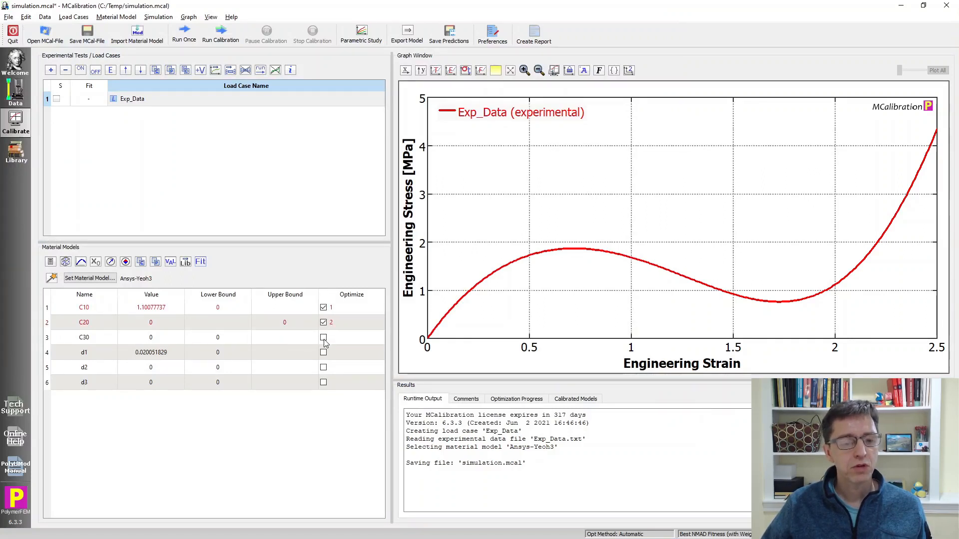
left_click(324, 336)
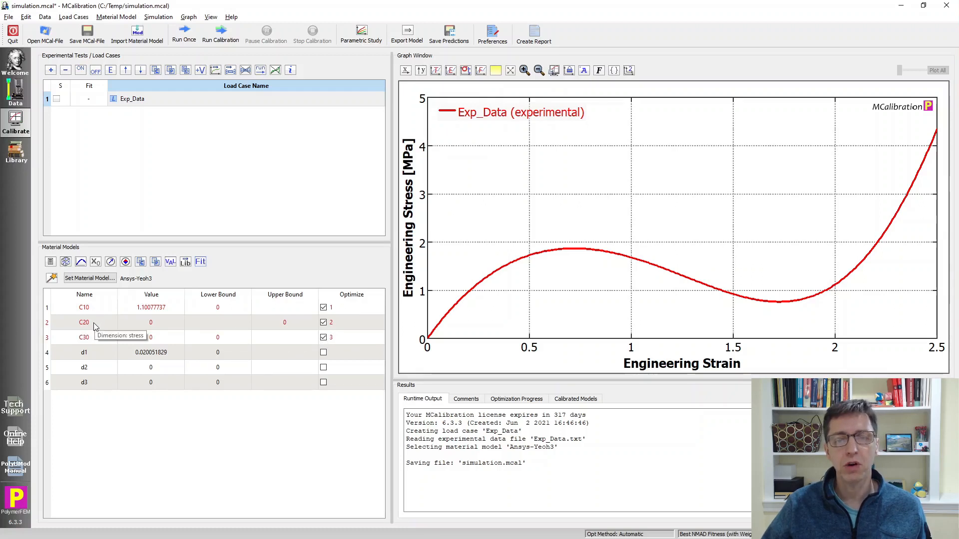
mouse_move(184, 161)
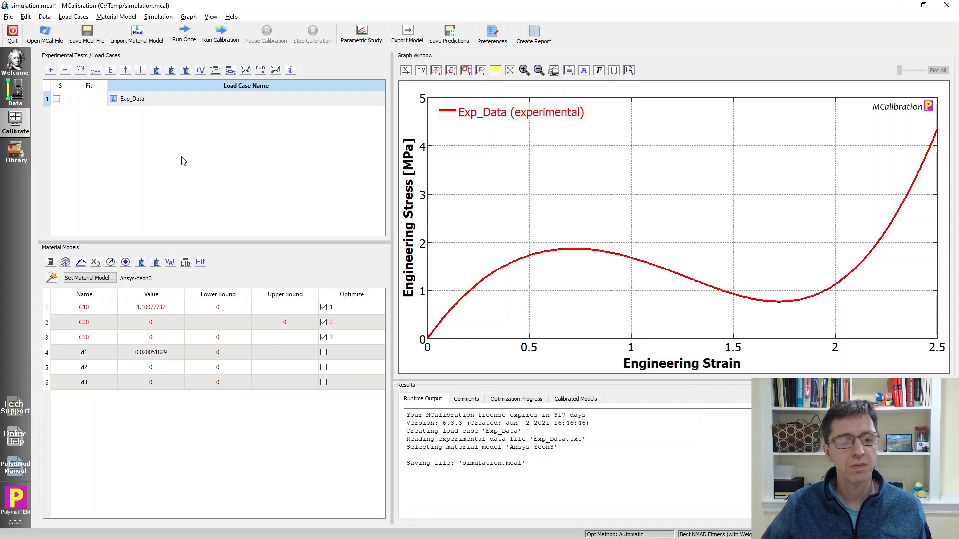
left_click(184, 34)
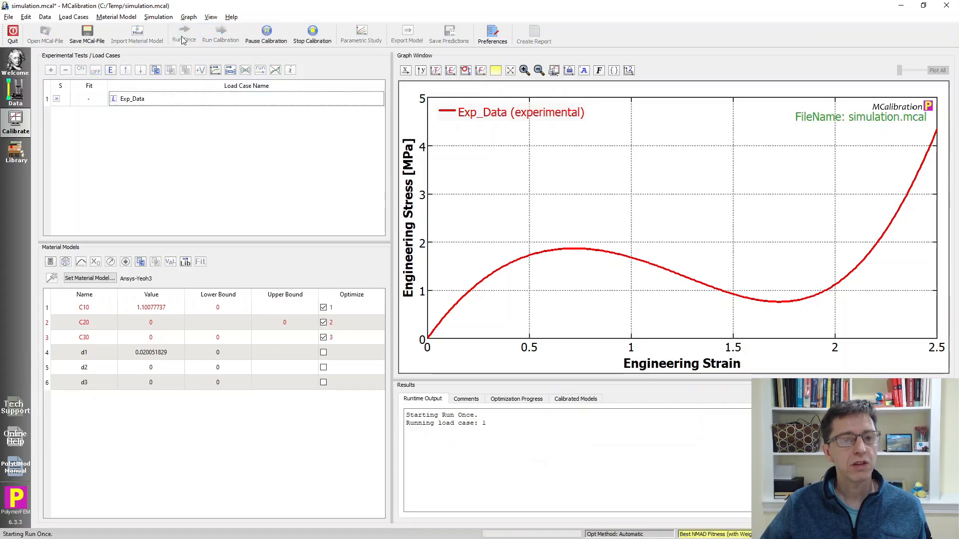
left_click(184, 35)
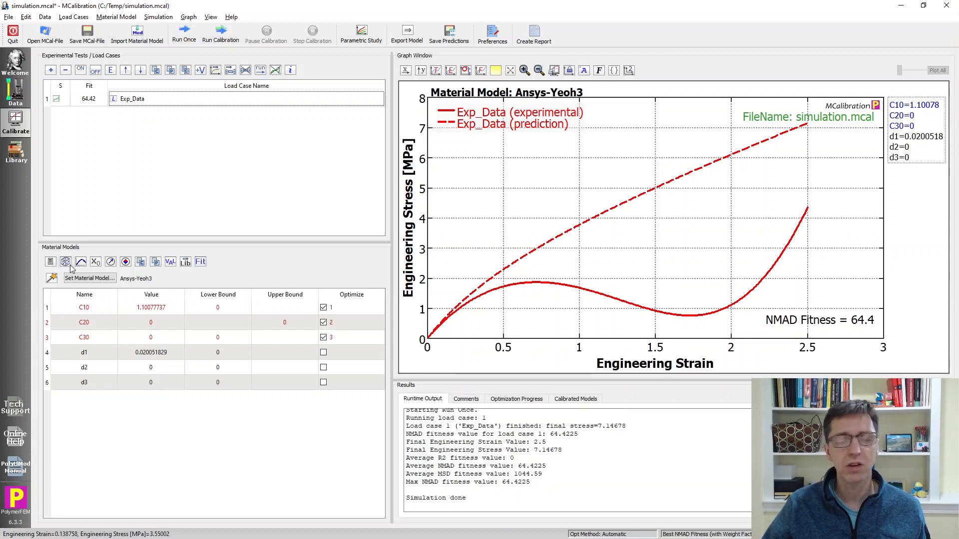
mouse_move(731, 314)
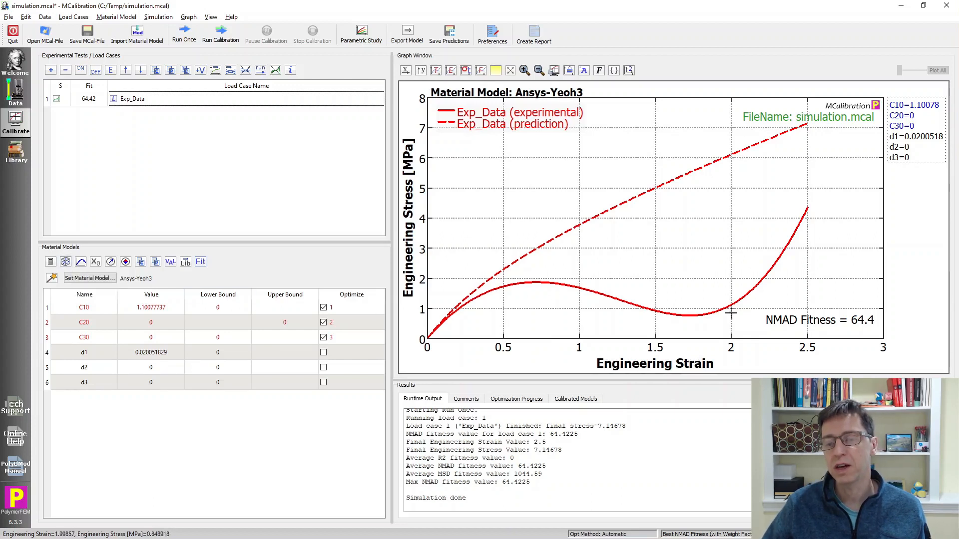
mouse_move(322, 178)
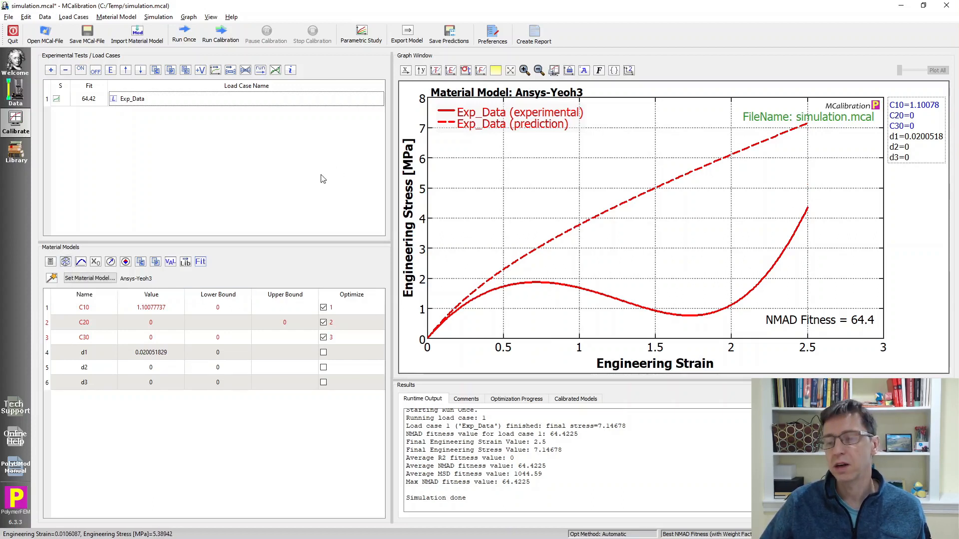
mouse_move(240, 164)
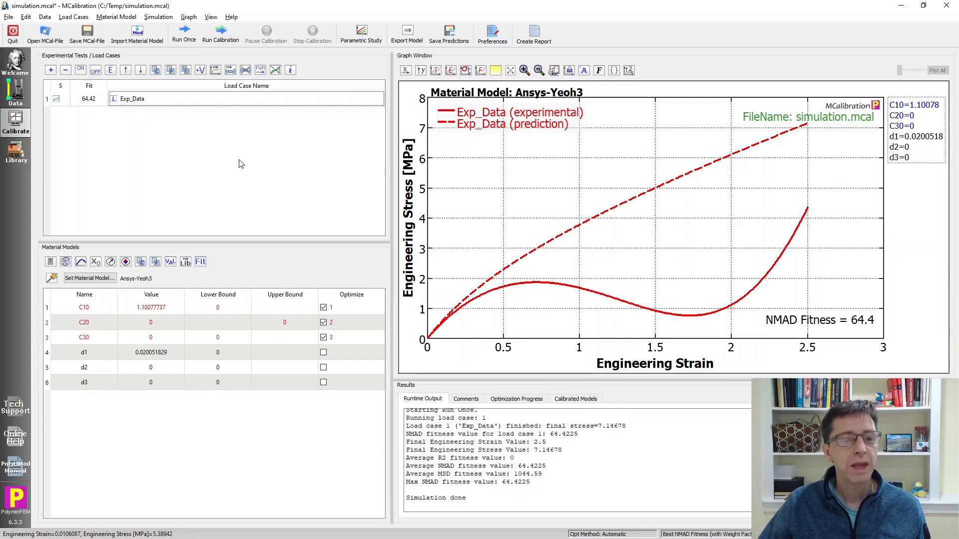
mouse_move(221, 34)
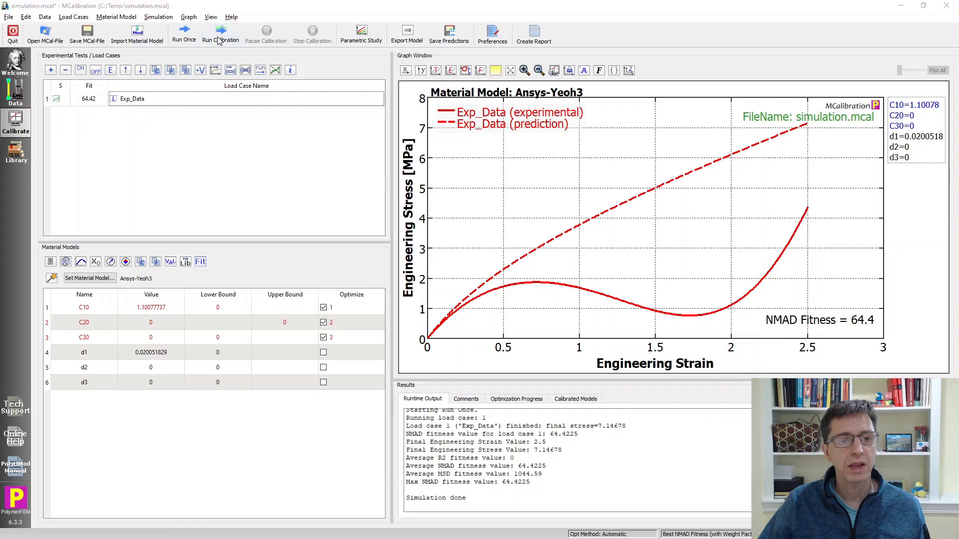
Run the calibration with the Extensive automatic optimization method.
left_click(221, 34)
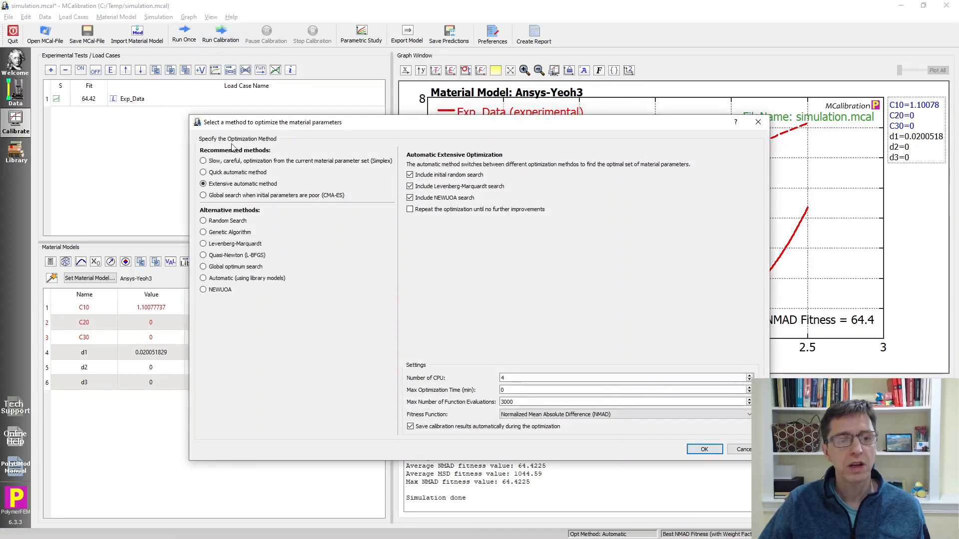
mouse_move(275, 191)
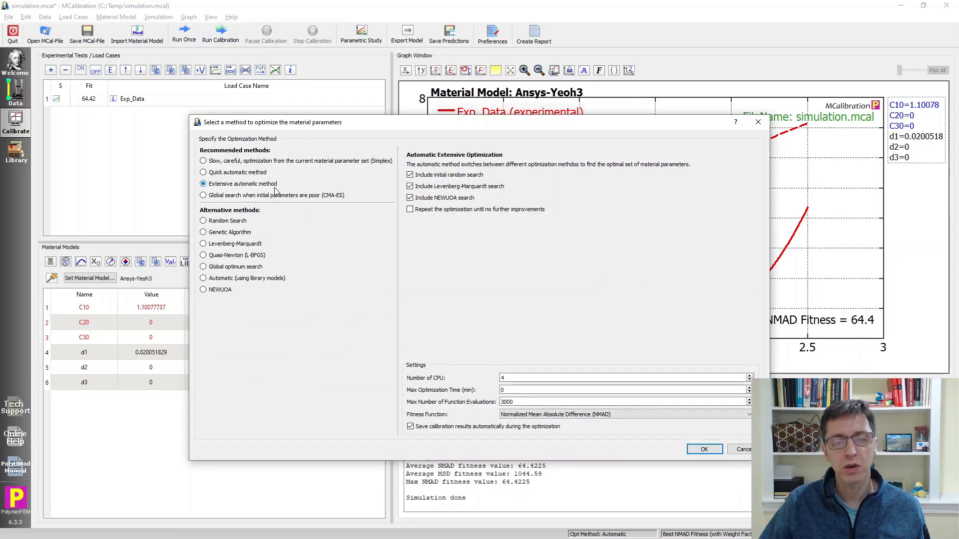
mouse_move(597, 435)
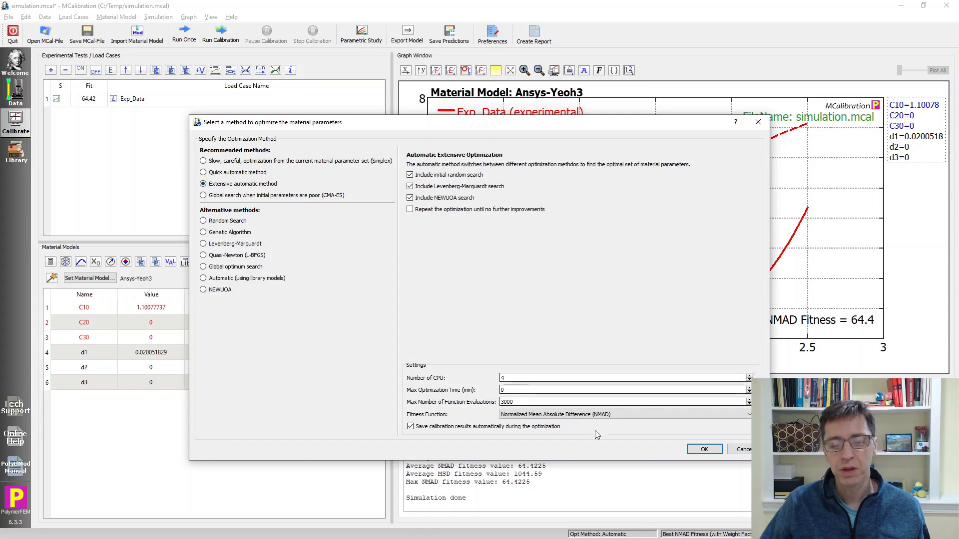
left_click(704, 450)
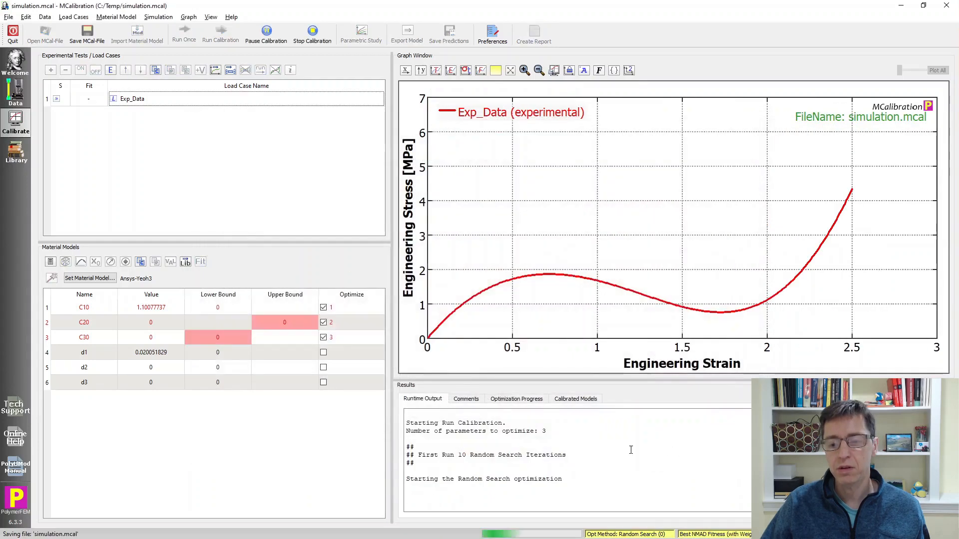
Watch the Optimization Progress as the NMAD fitness drops toward 2.28.
left_click(515, 398)
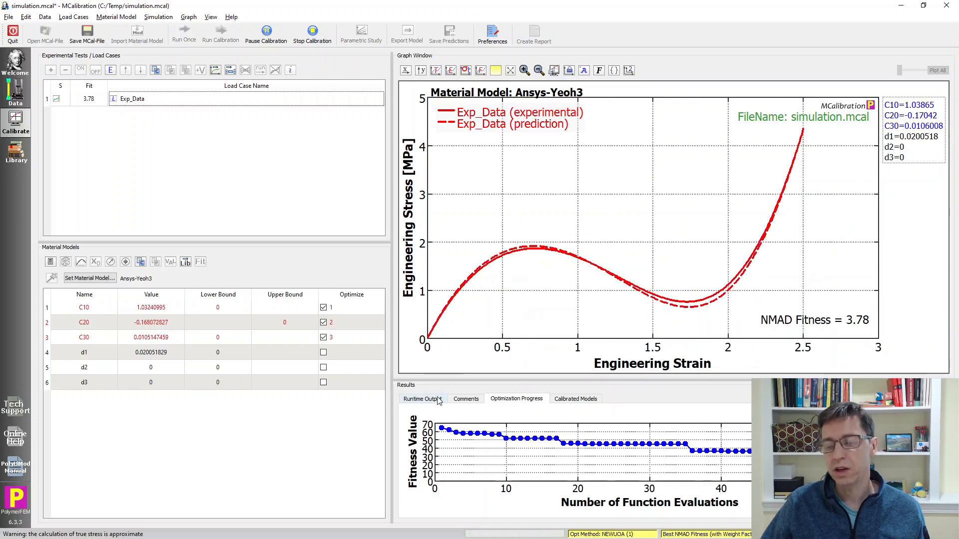
mouse_move(539, 276)
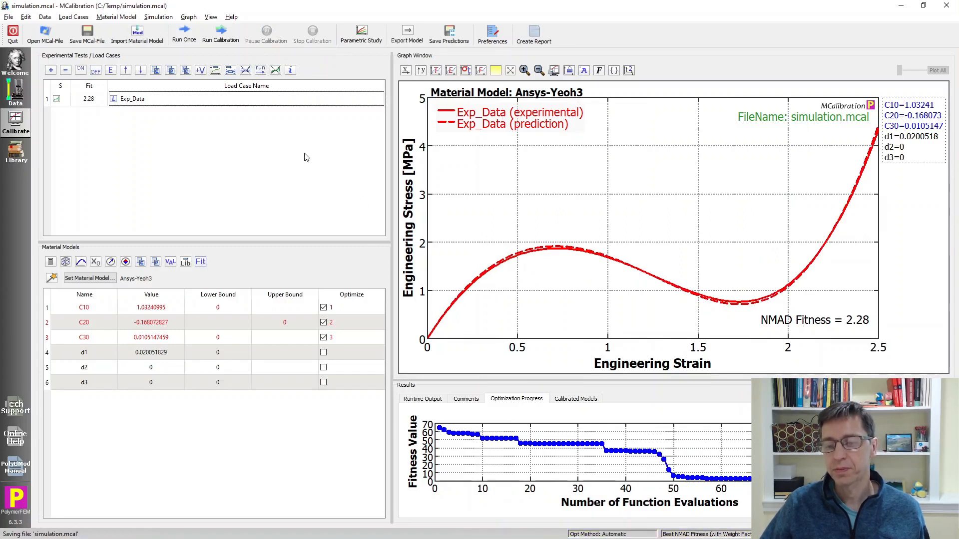
mouse_move(543, 240)
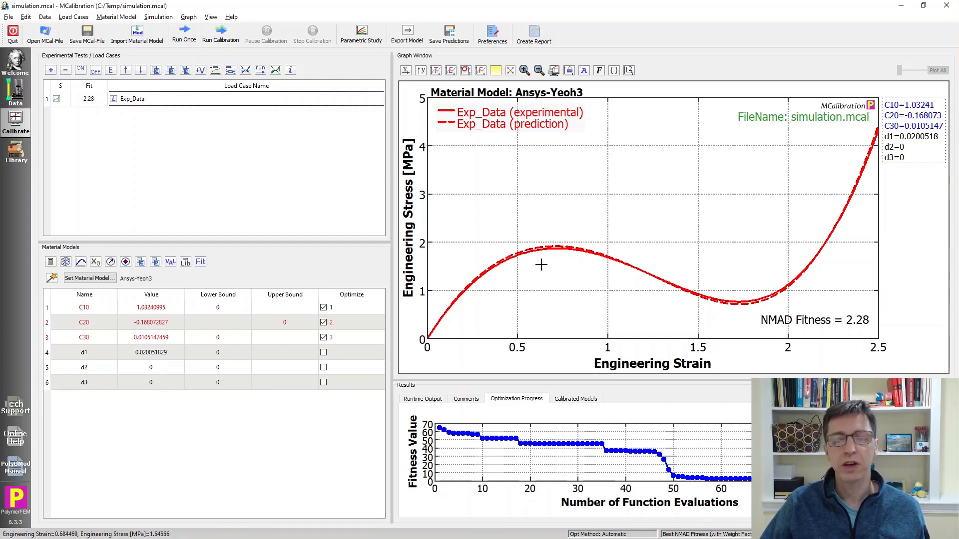
mouse_move(470, 311)
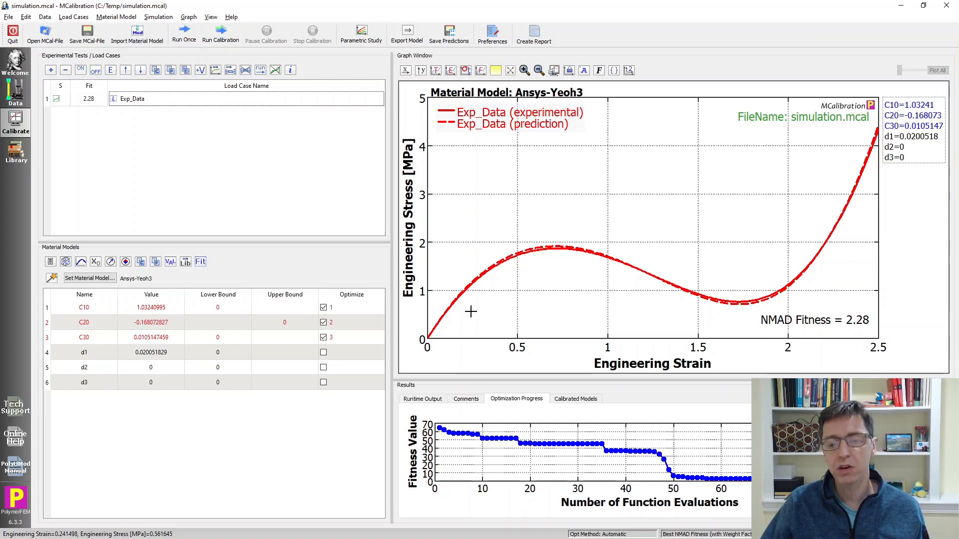
mouse_move(661, 277)
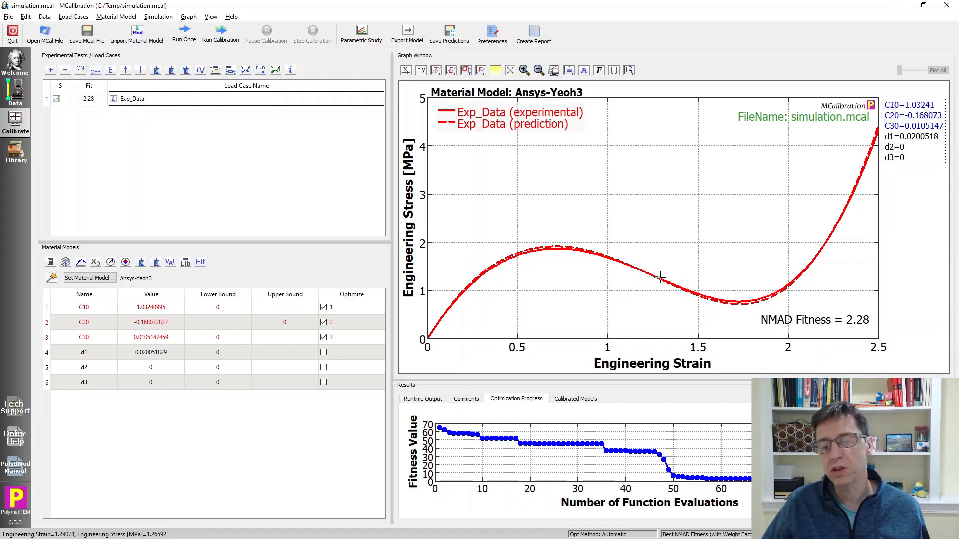
mouse_move(697, 293)
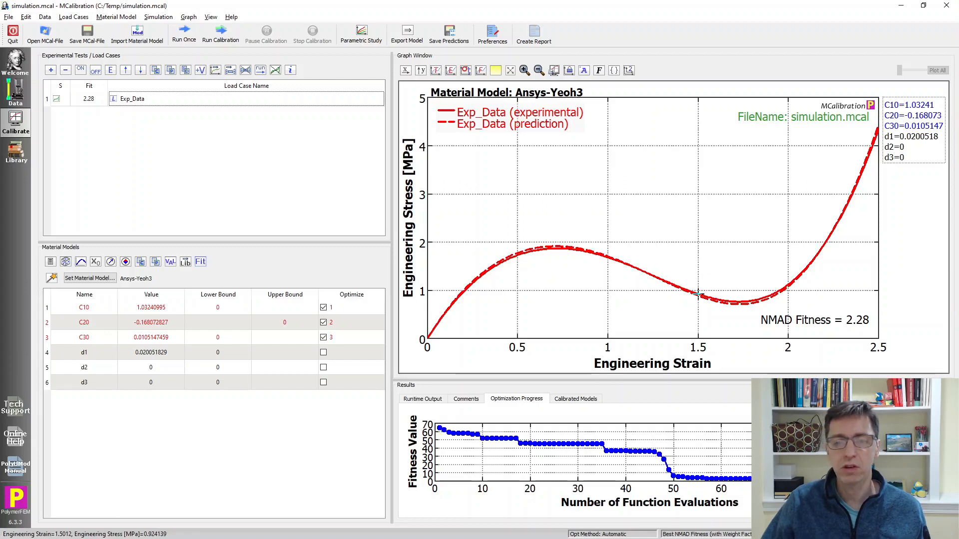
mouse_move(135, 459)
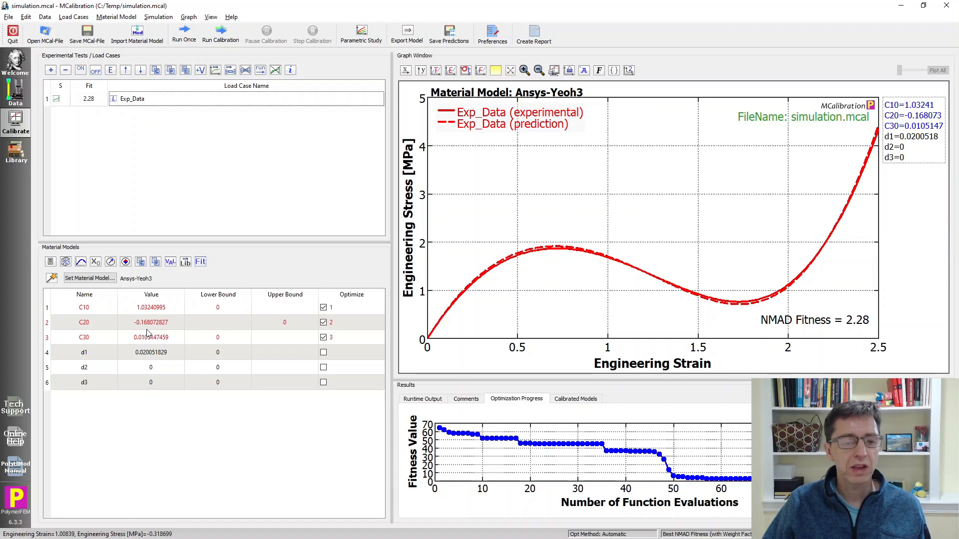
mouse_move(151, 336)
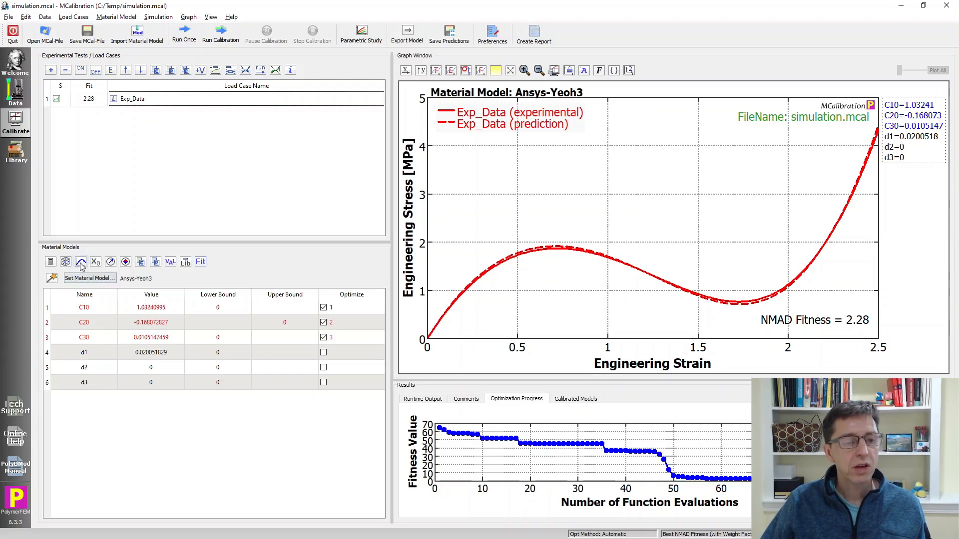
mouse_move(81, 261)
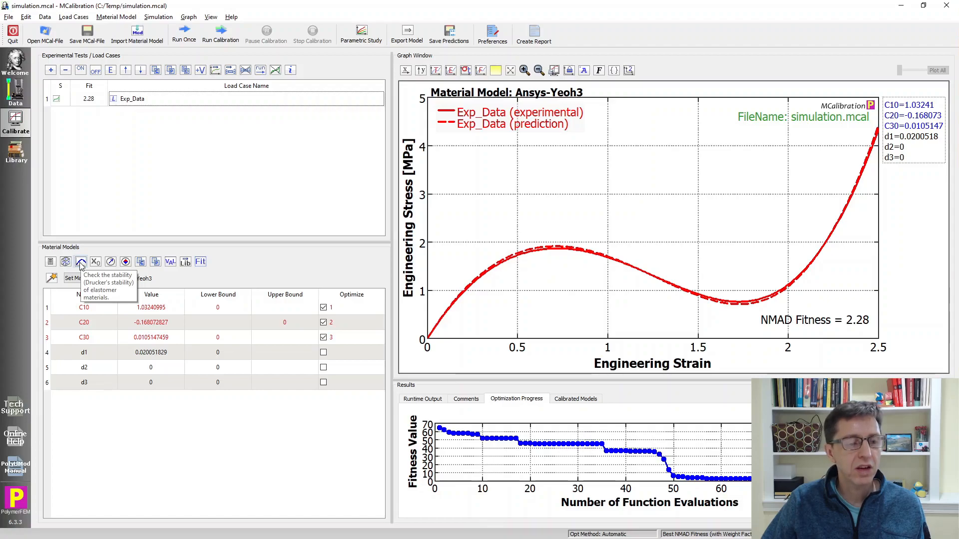
Evaluate Drucker stability of the calibrated Yeoh3 model across all loading modes.
left_click(81, 262)
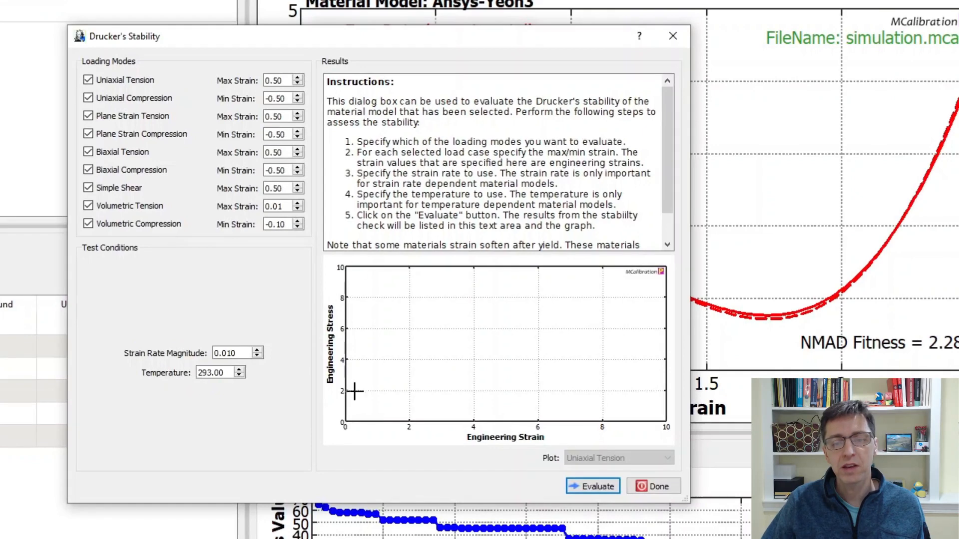
left_click(591, 486)
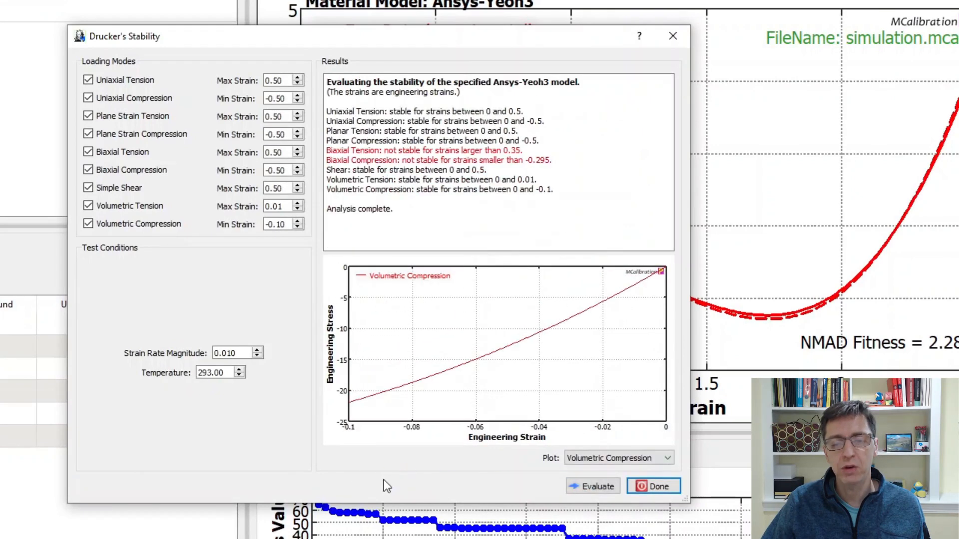
mouse_move(326, 29)
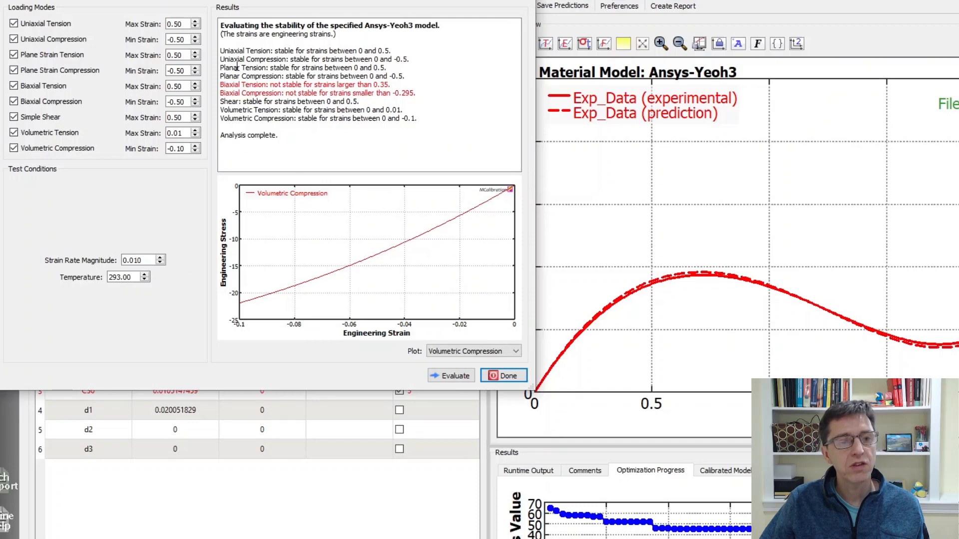
mouse_move(117, 47)
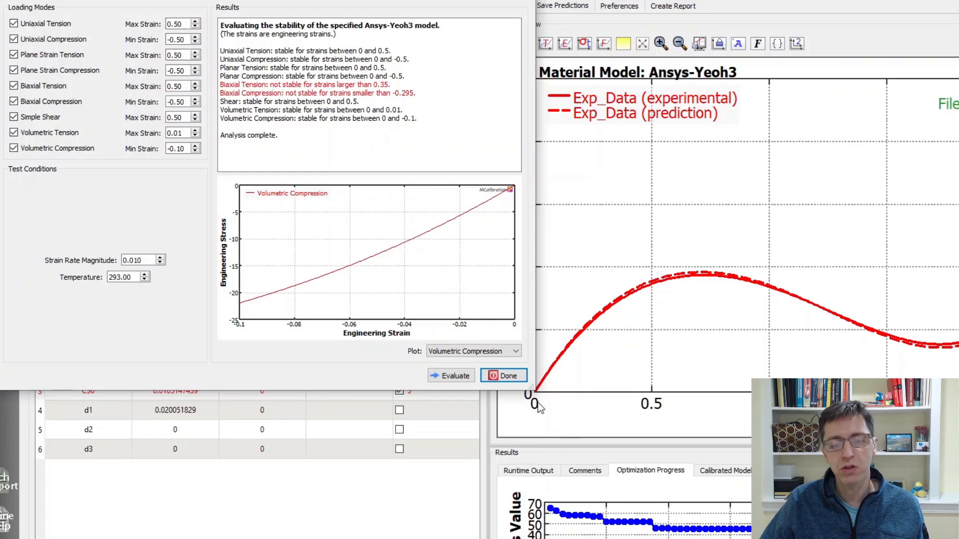
mouse_move(543, 372)
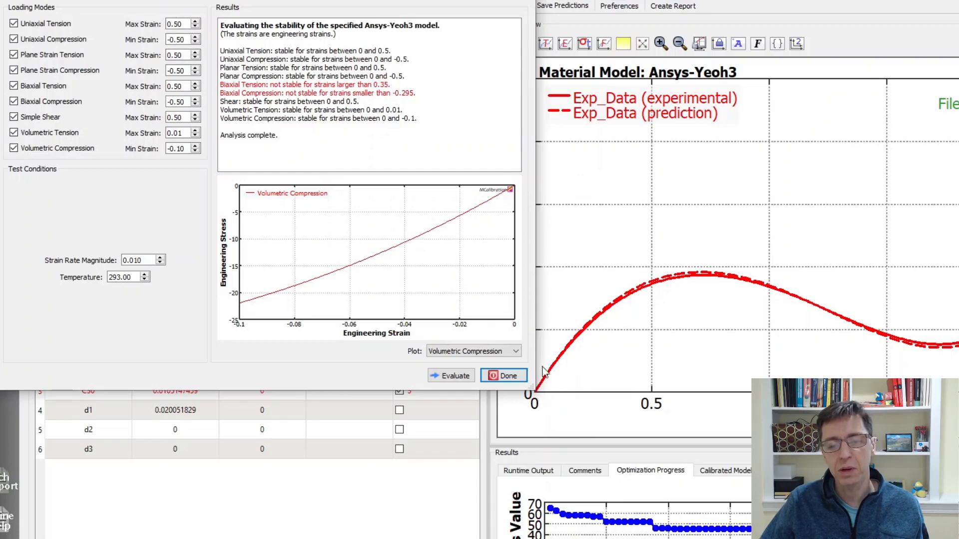
mouse_move(660, 279)
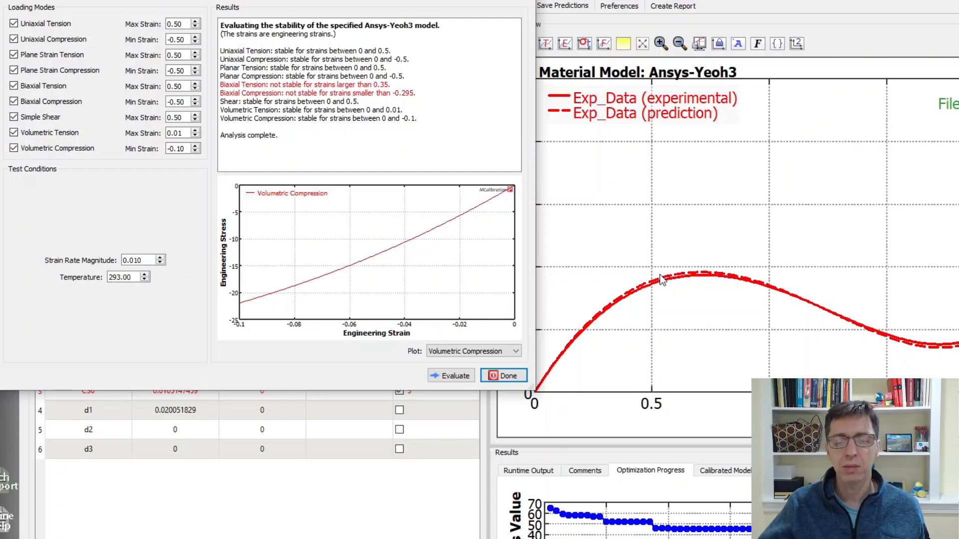
mouse_move(908, 343)
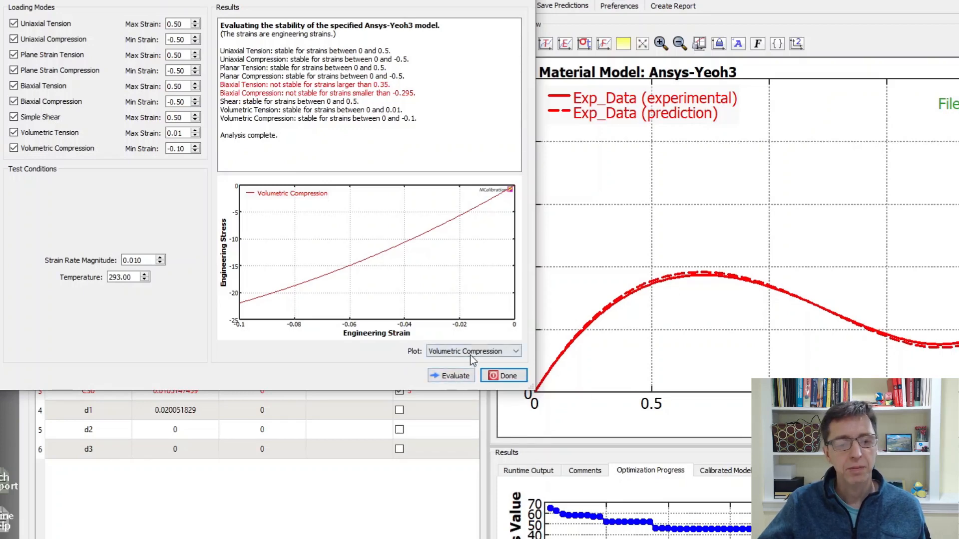
View the biaxial tension stability curve, then dismiss the stability results.
left_click(470, 350)
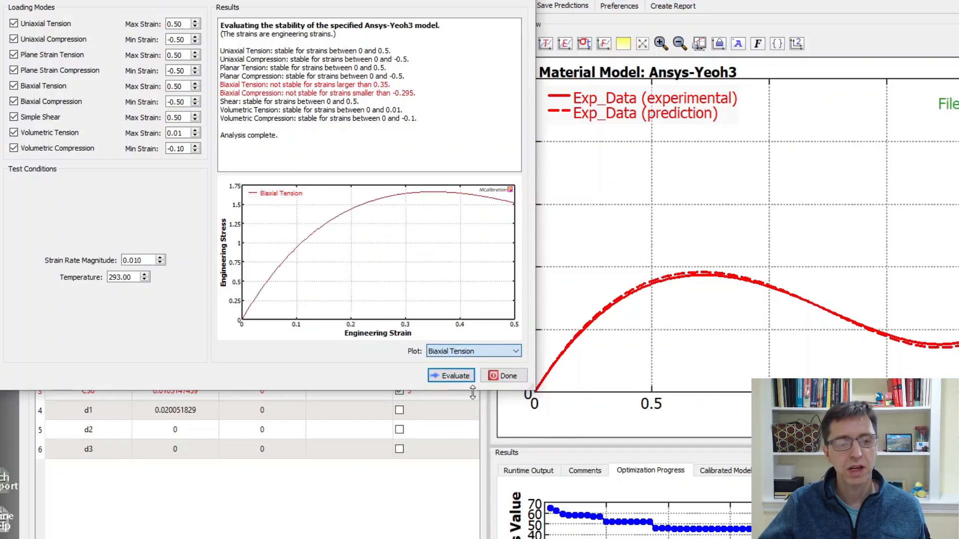
mouse_move(502, 215)
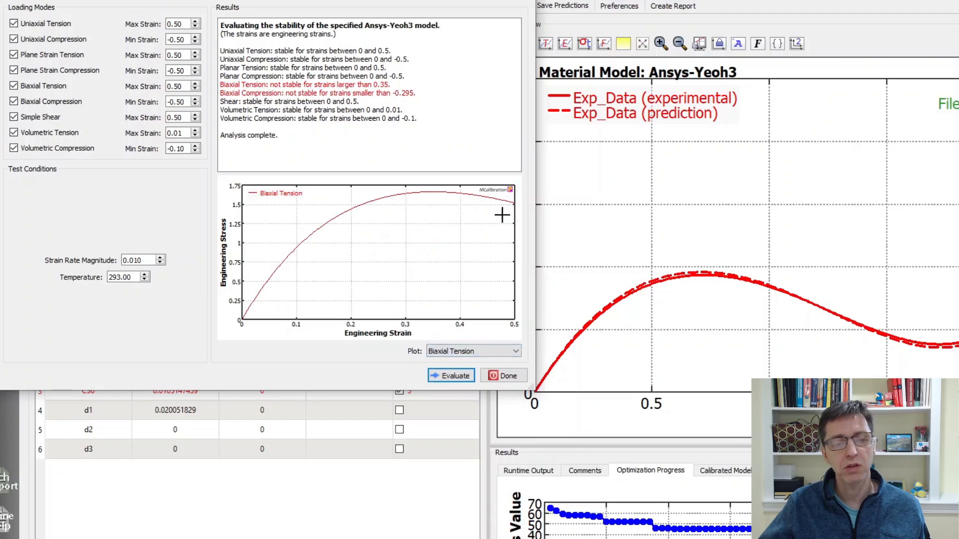
mouse_move(443, 271)
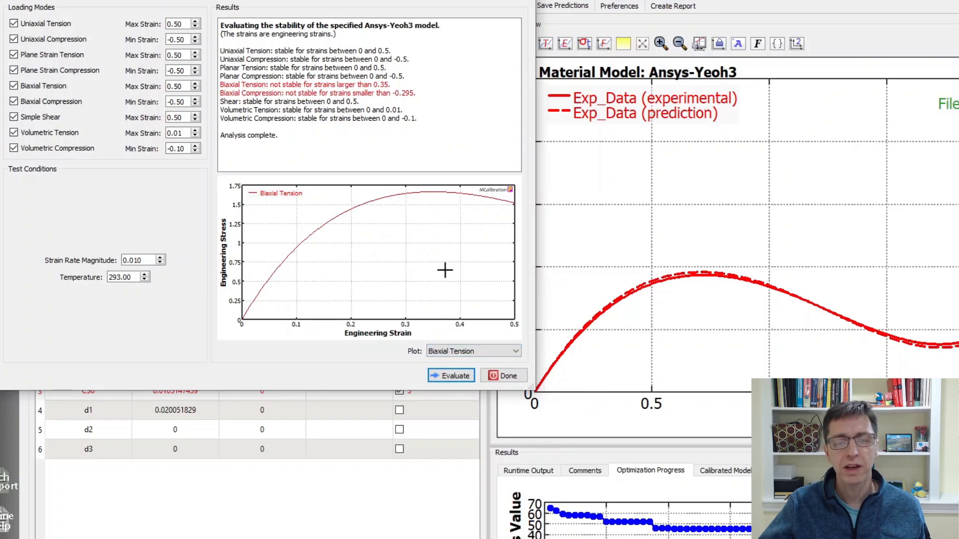
mouse_move(507, 376)
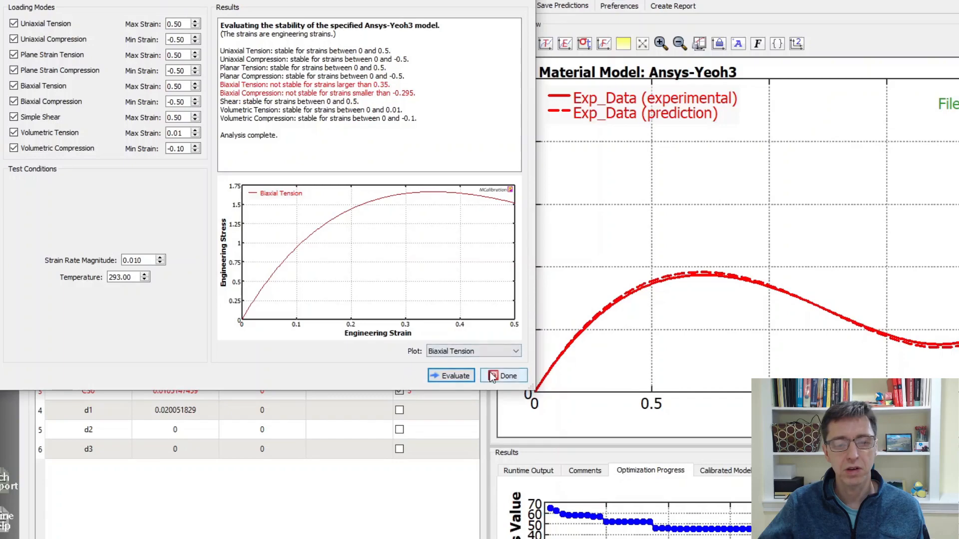
left_click(503, 376)
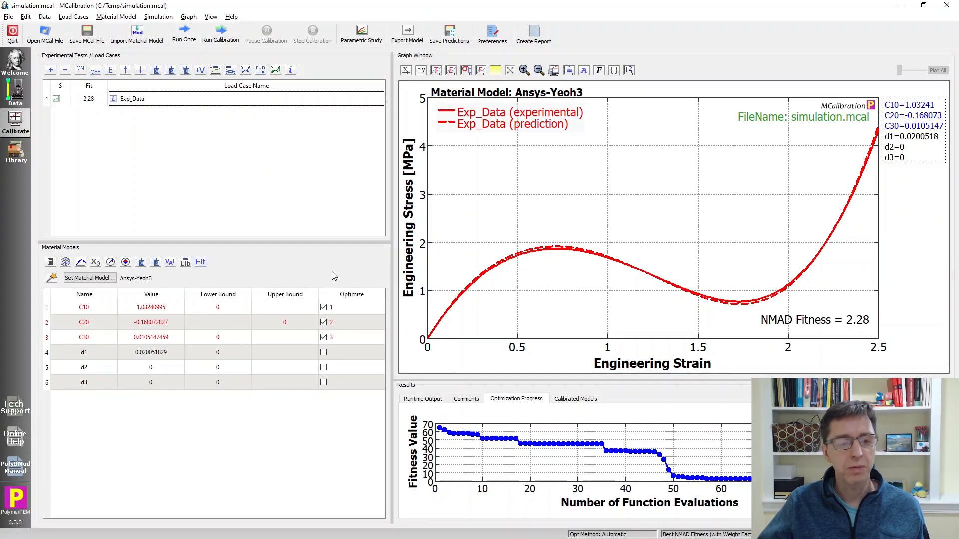
mouse_move(193, 103)
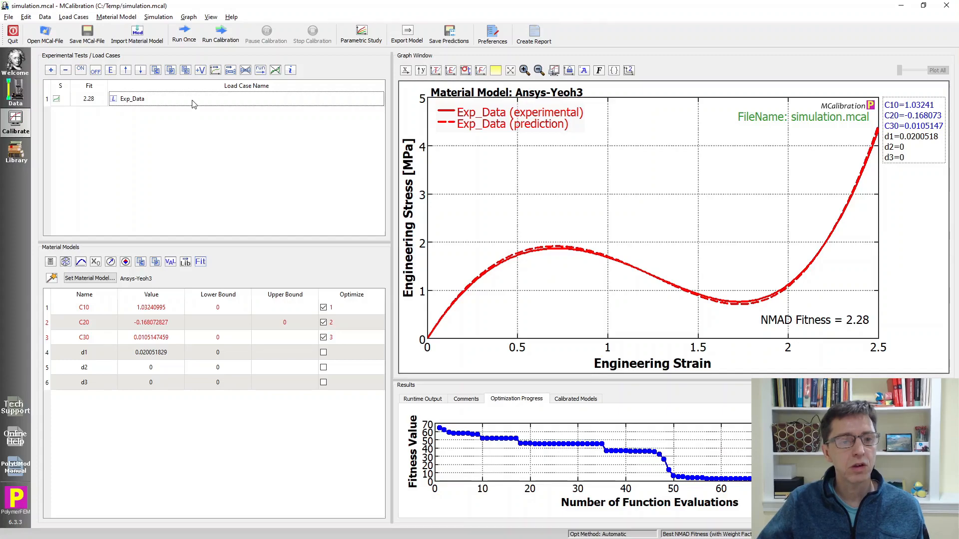
Set the Exp_Data load case's Drucker stability fitness weight to 10000.
double_click(132, 99)
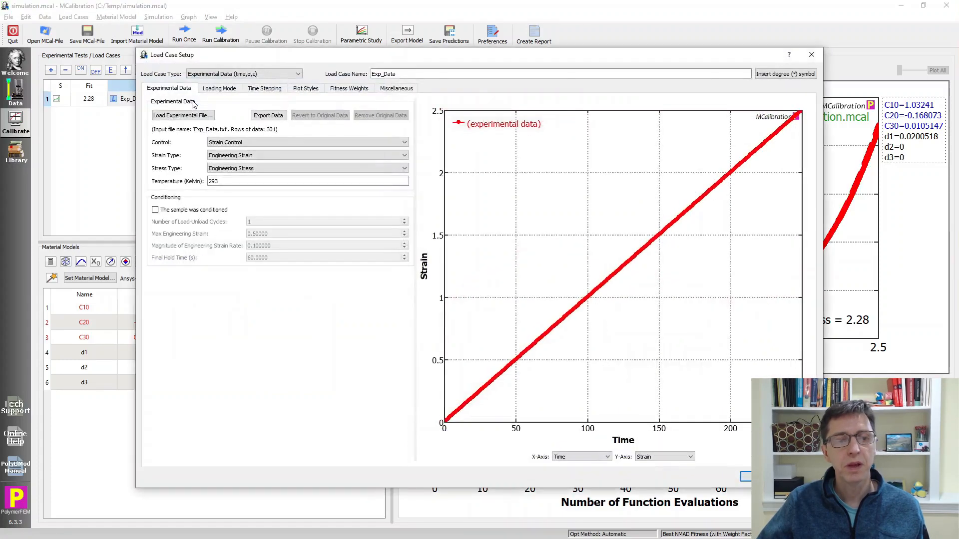
left_click(349, 88)
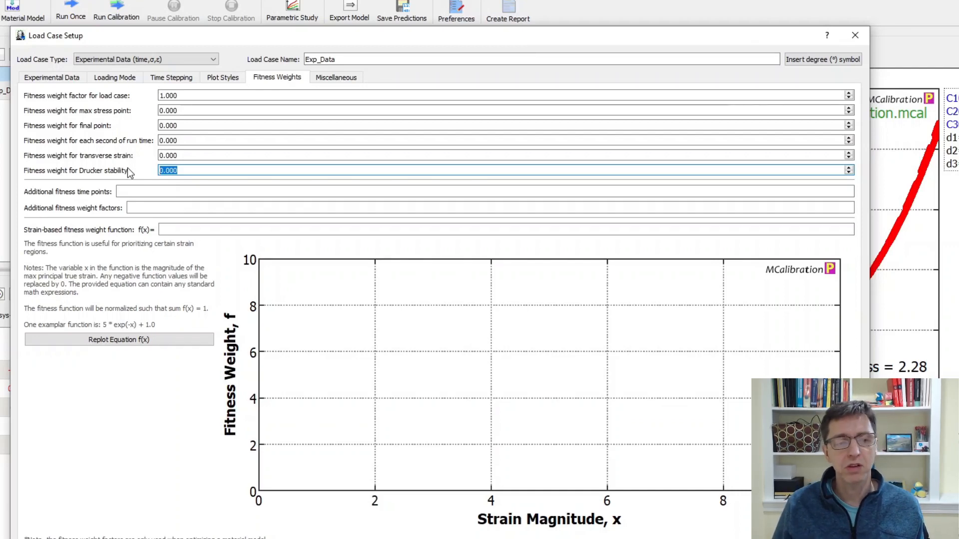
type("10")
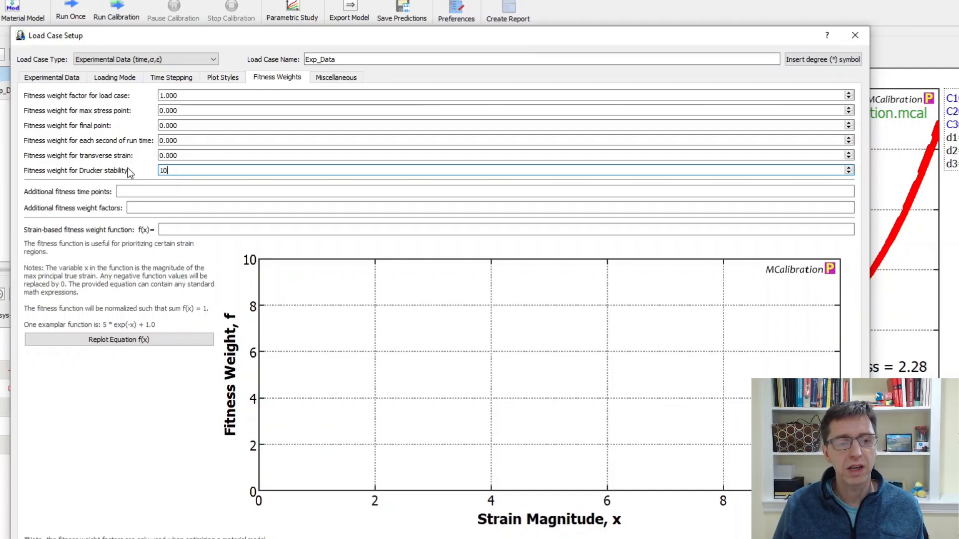
type("000")
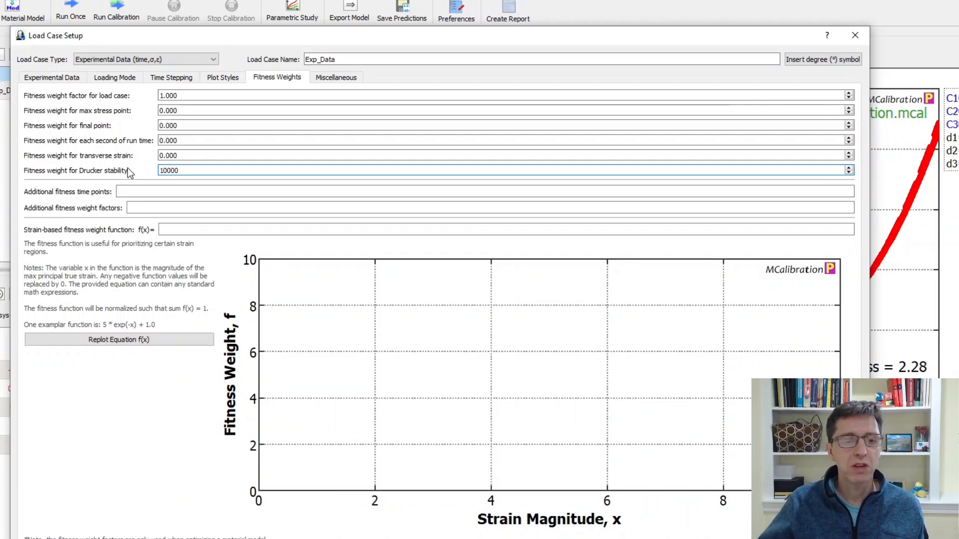
mouse_move(152, 177)
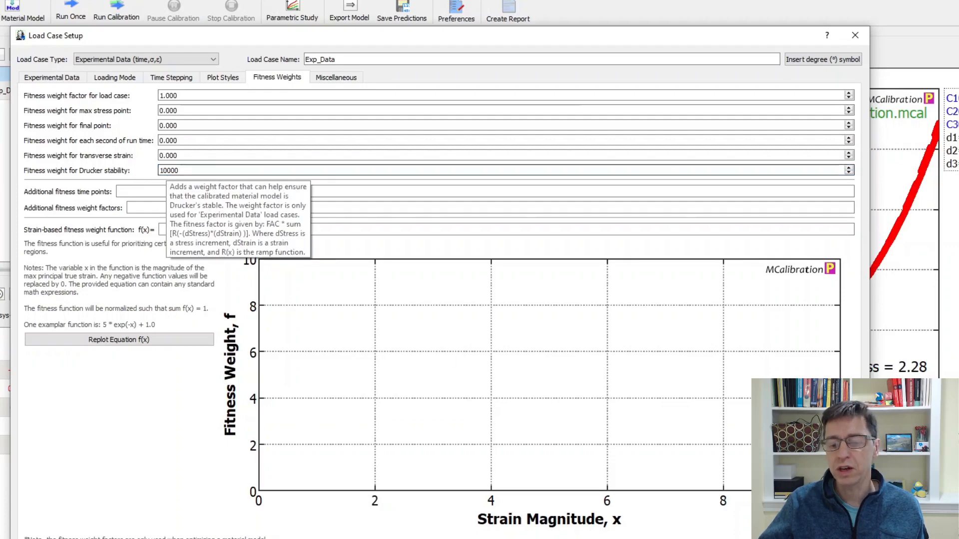
left_click(854, 35)
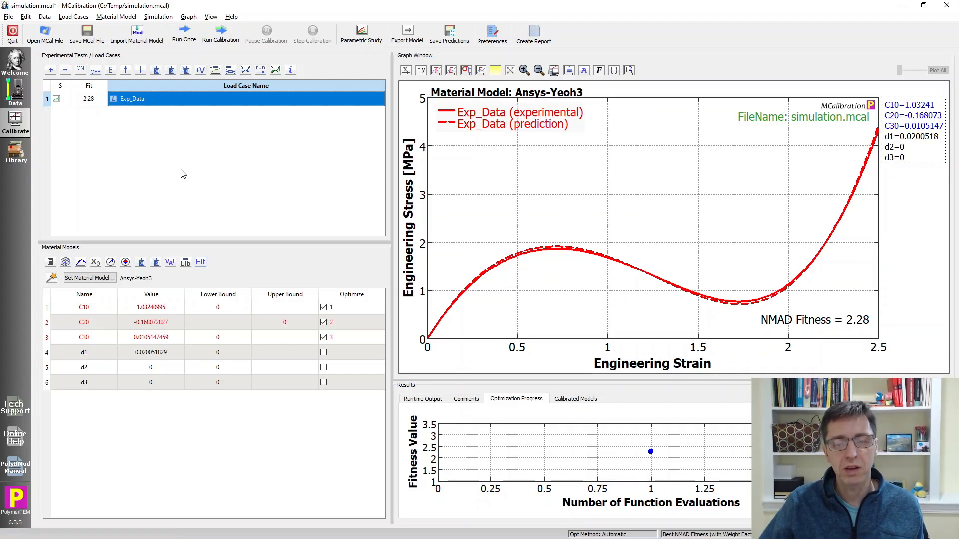
mouse_move(316, 143)
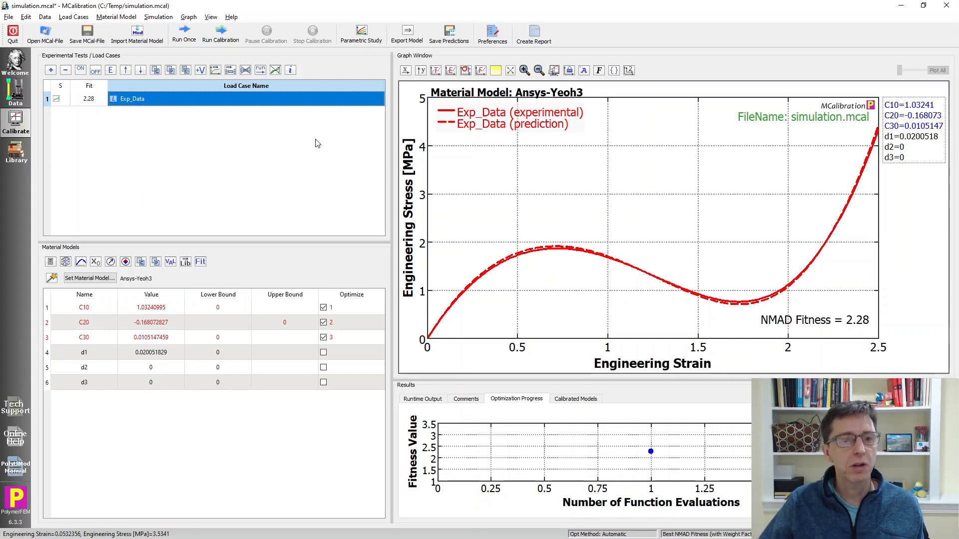
Run a new calibration with the Extensive automatic optimization method and the stability weight.
left_click(220, 34)
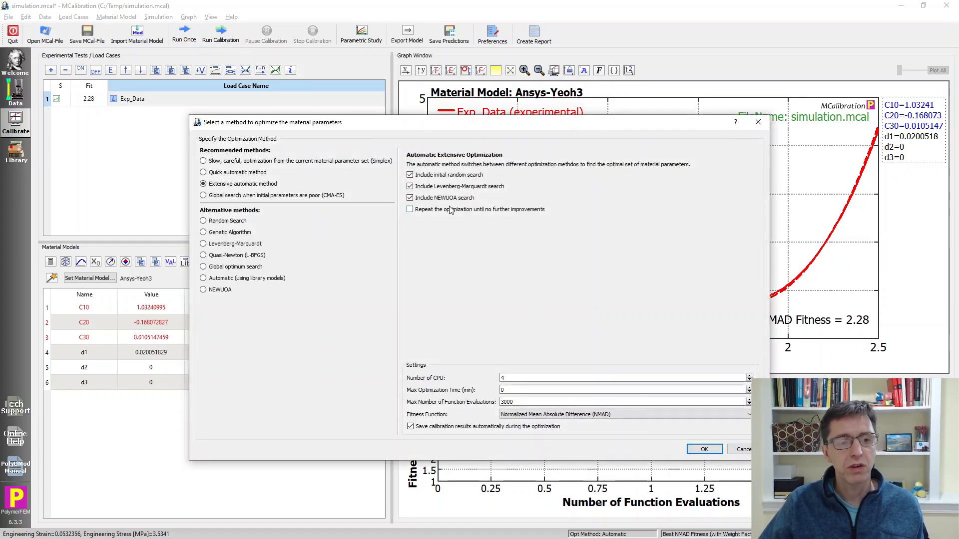
left_click(703, 450)
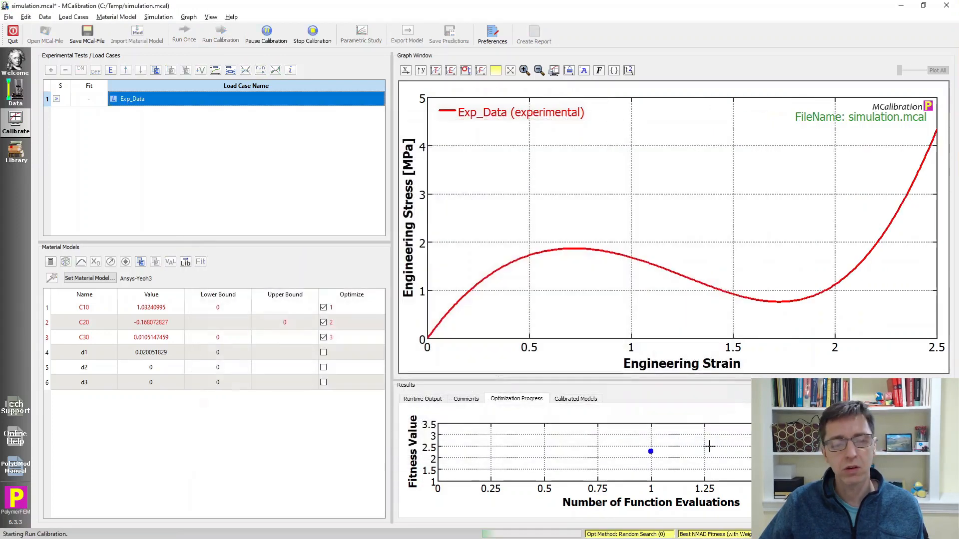
left_click(220, 32)
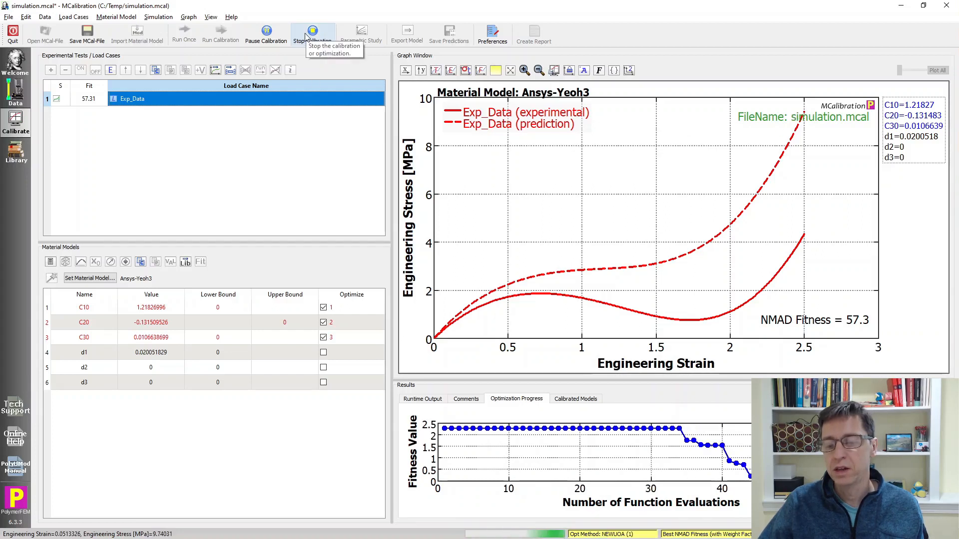
Stop the calibration, keeping the stable Yeoh3 parameters at NMAD fitness 57.3.
left_click(311, 34)
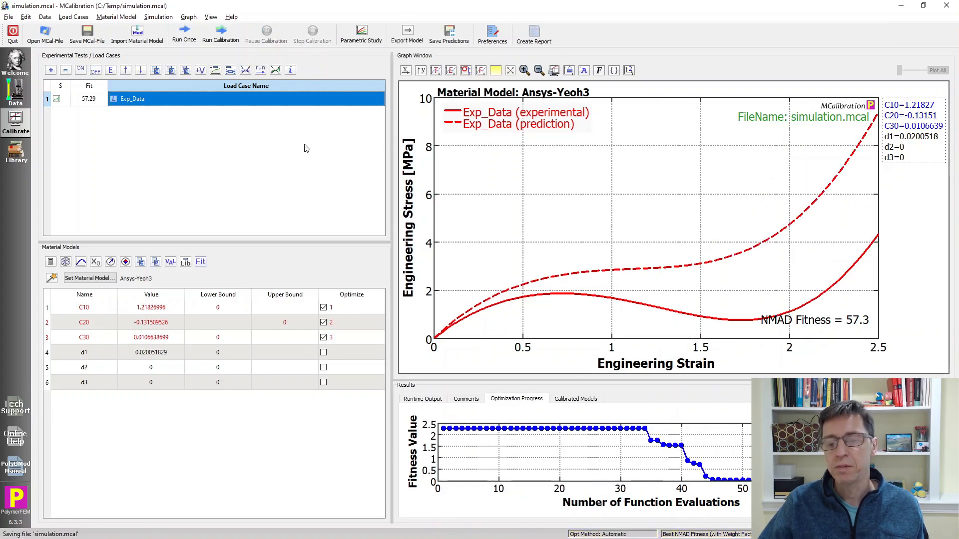
mouse_move(435, 348)
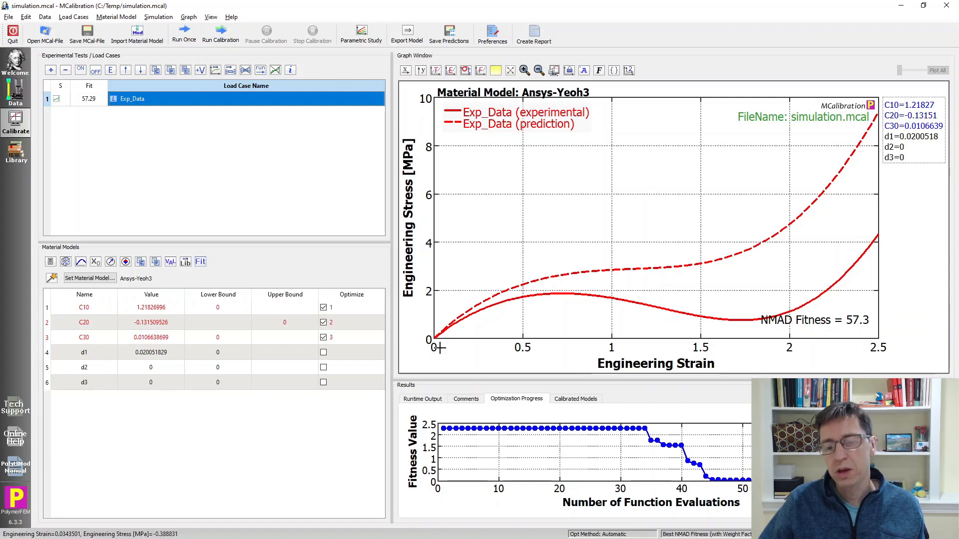
mouse_move(557, 290)
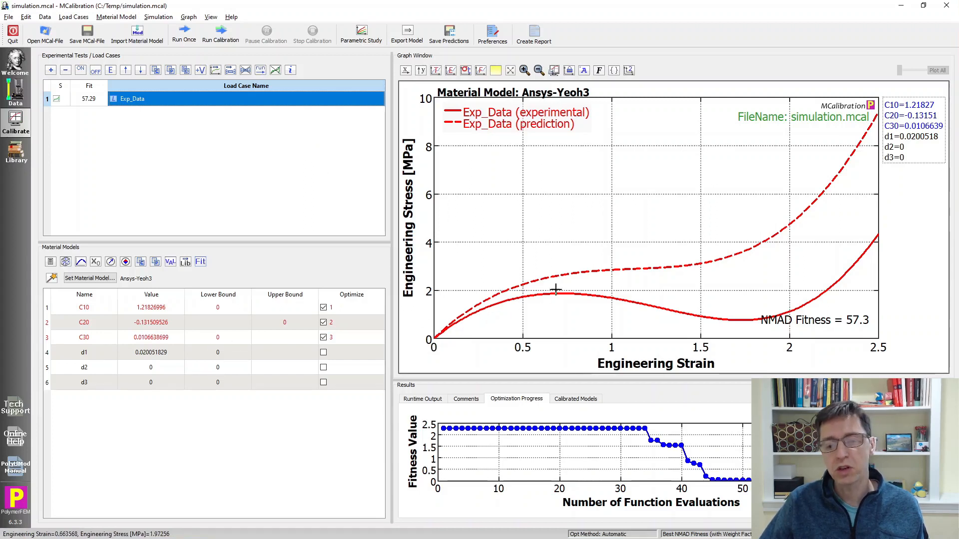
mouse_move(679, 271)
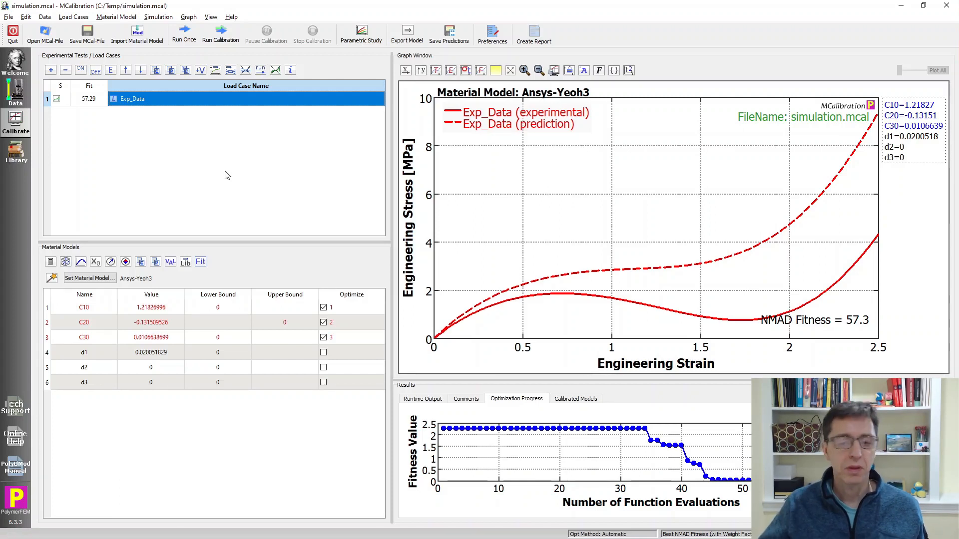
mouse_move(881, 239)
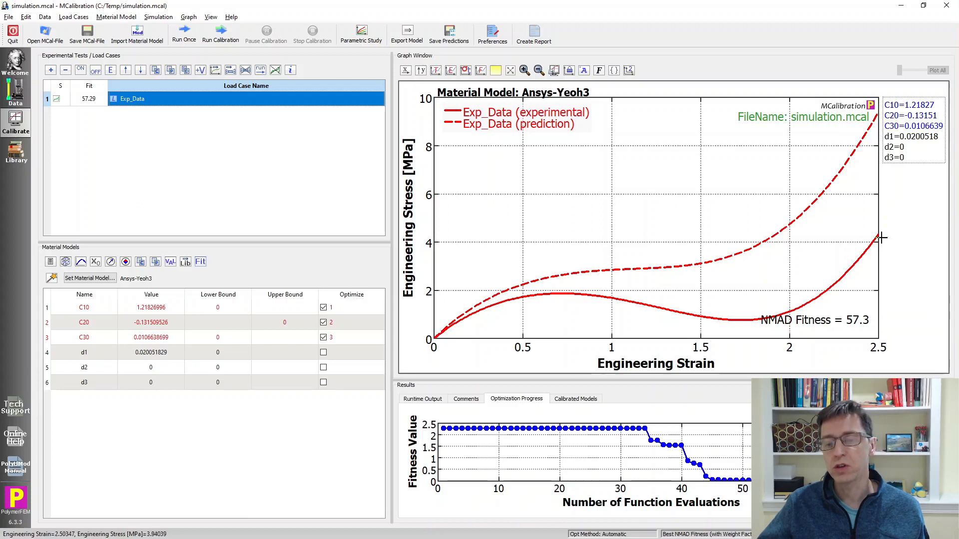
mouse_move(603, 343)
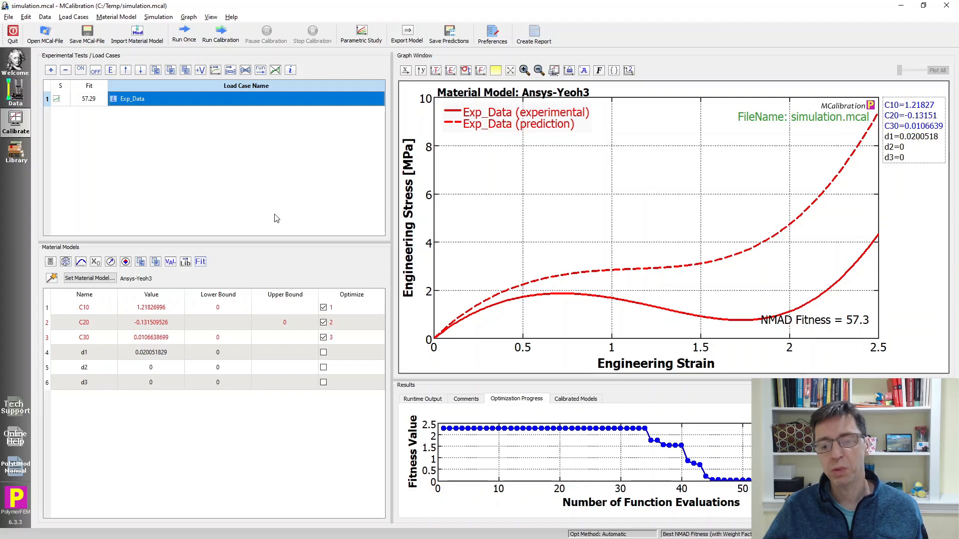
mouse_move(815, 305)
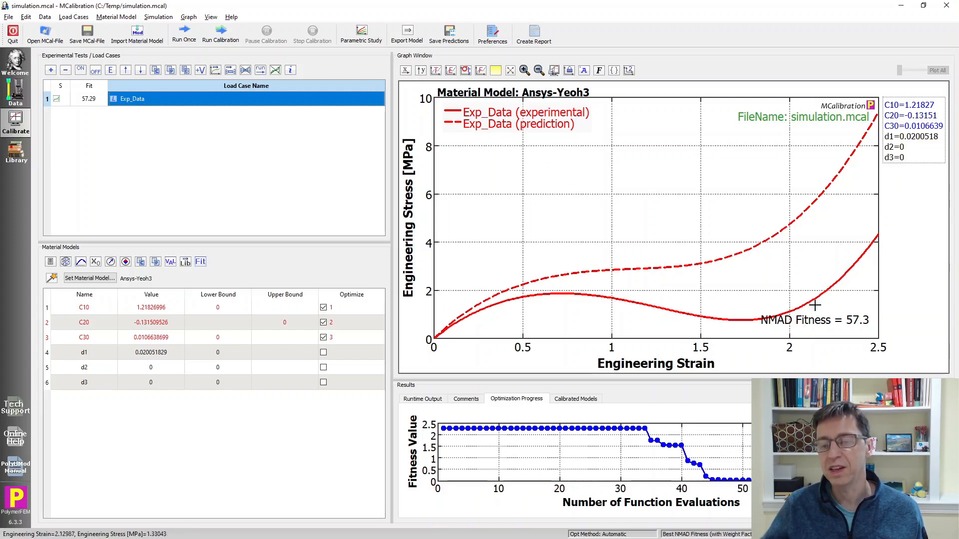
mouse_move(881, 241)
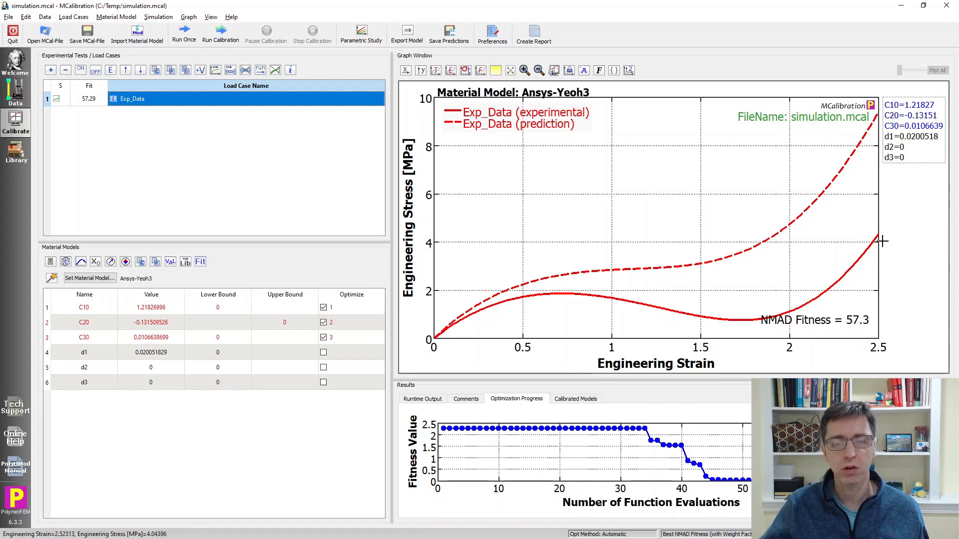
mouse_move(273, 195)
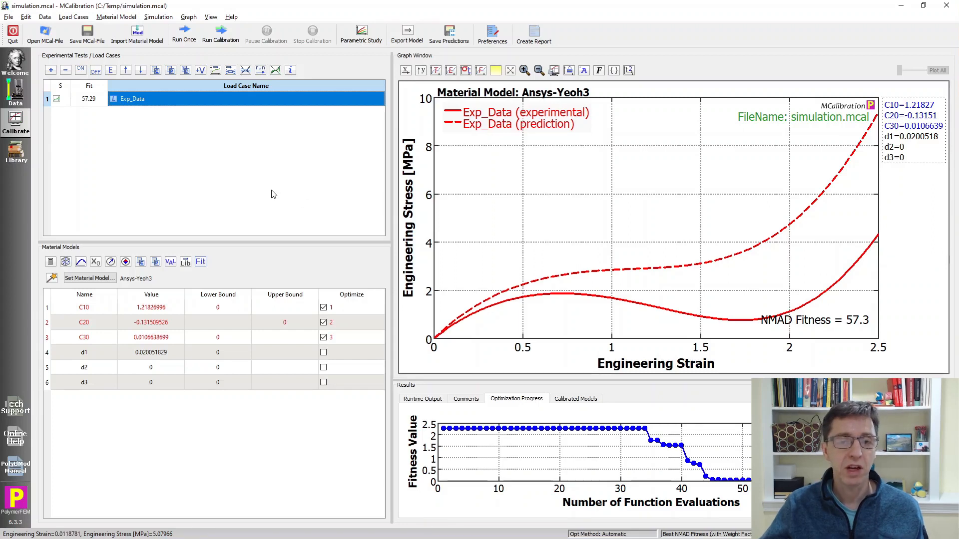